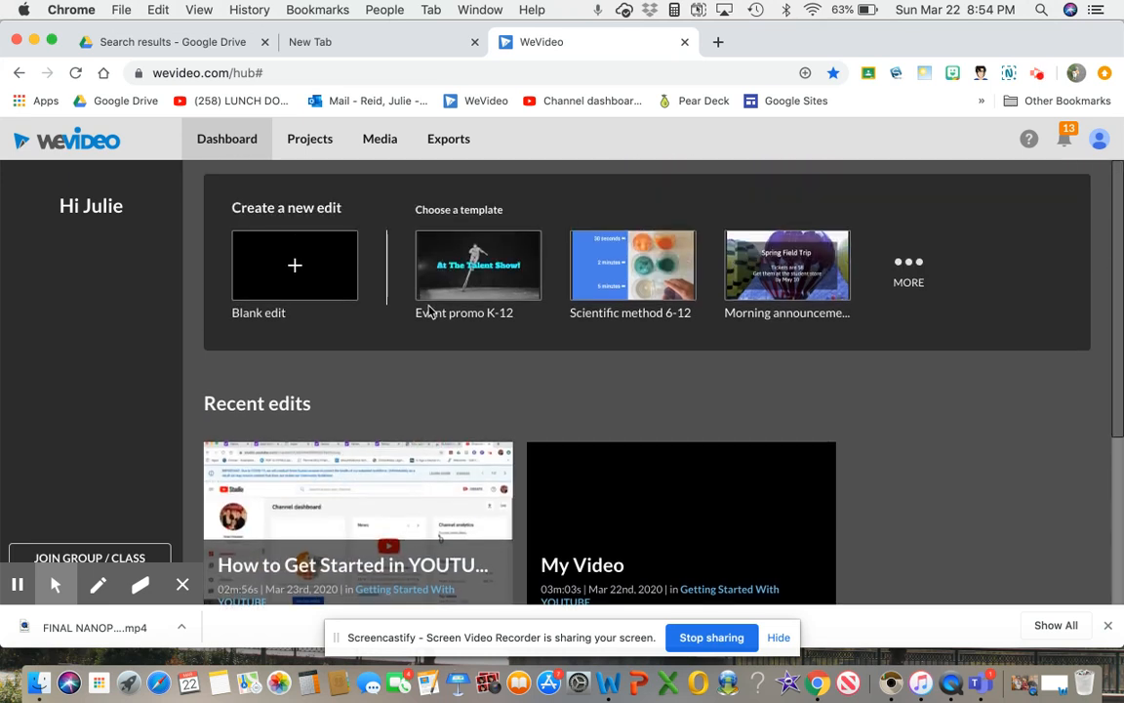
pyautogui.moveTo(361, 204)
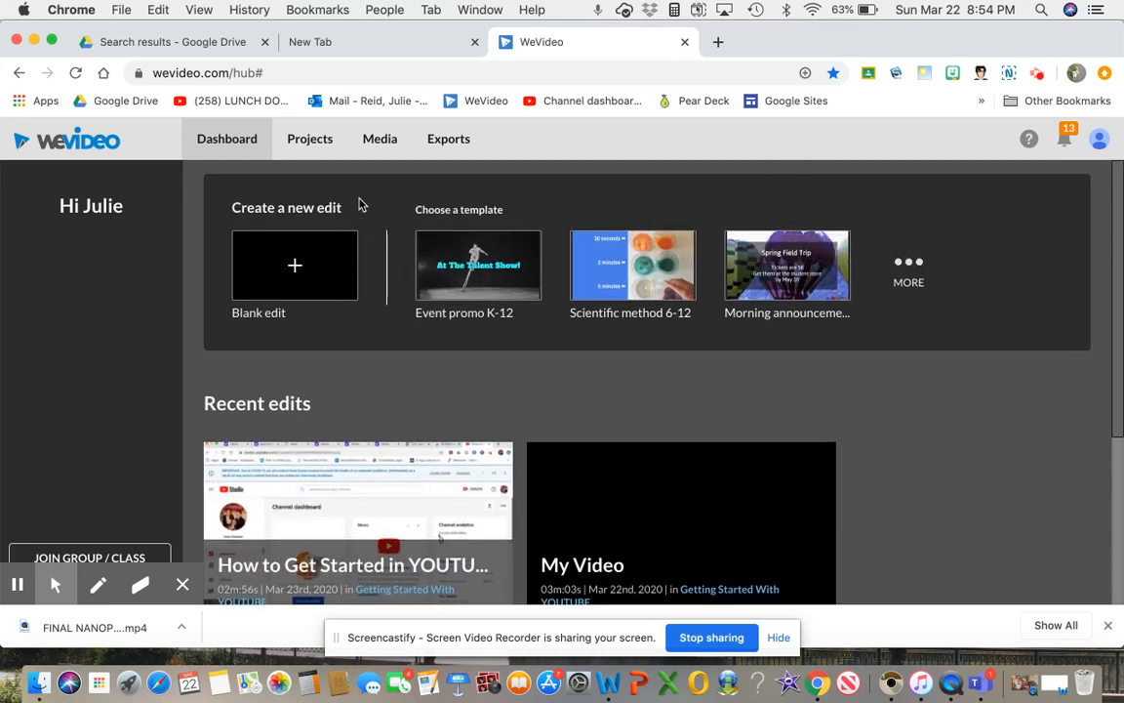
pyautogui.moveTo(393, 370)
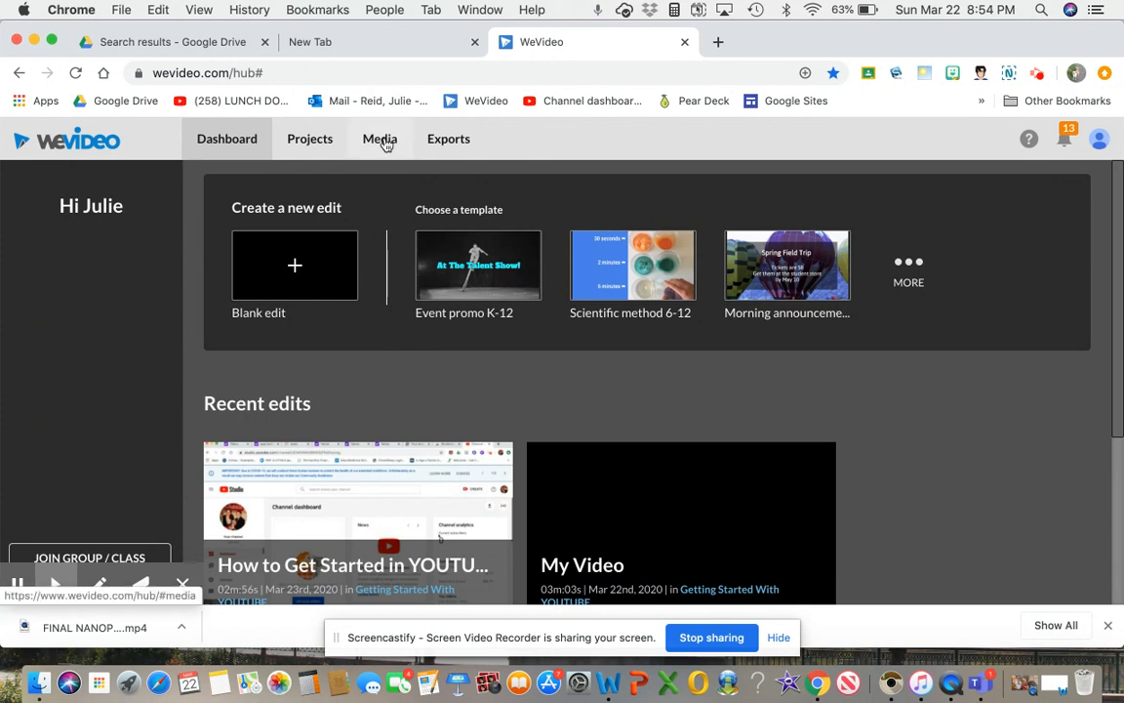
# - Show WeVideo's My exports list from the Media library
pyautogui.click(380, 138)
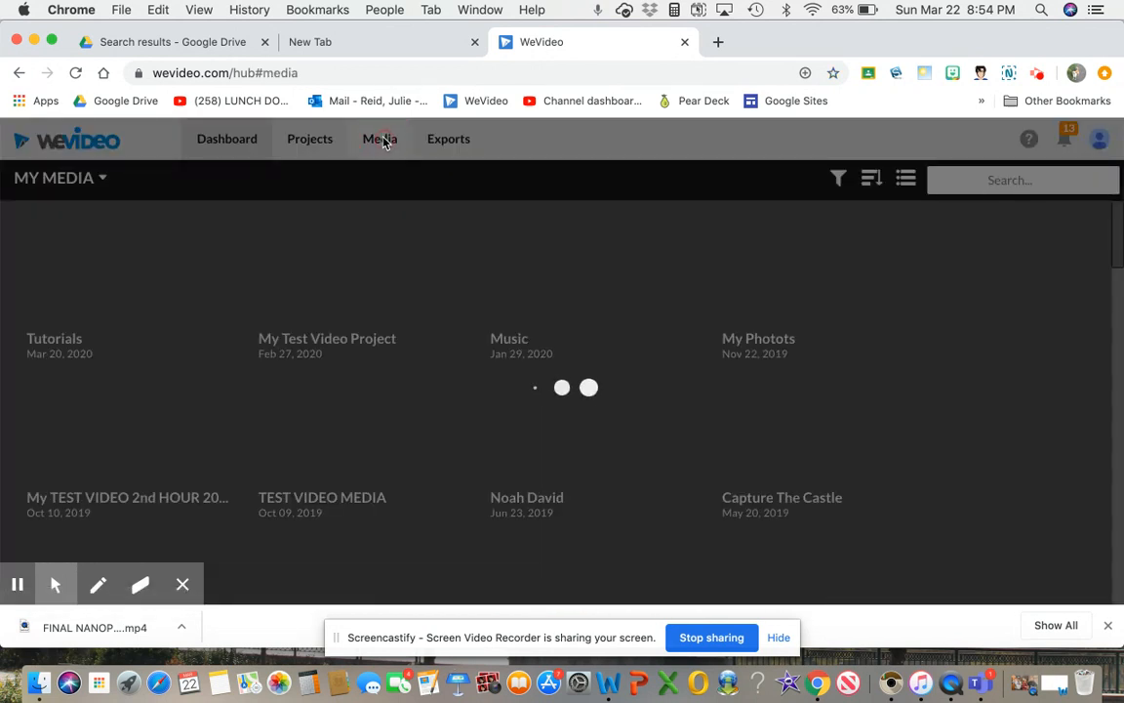
pyautogui.click(448, 138)
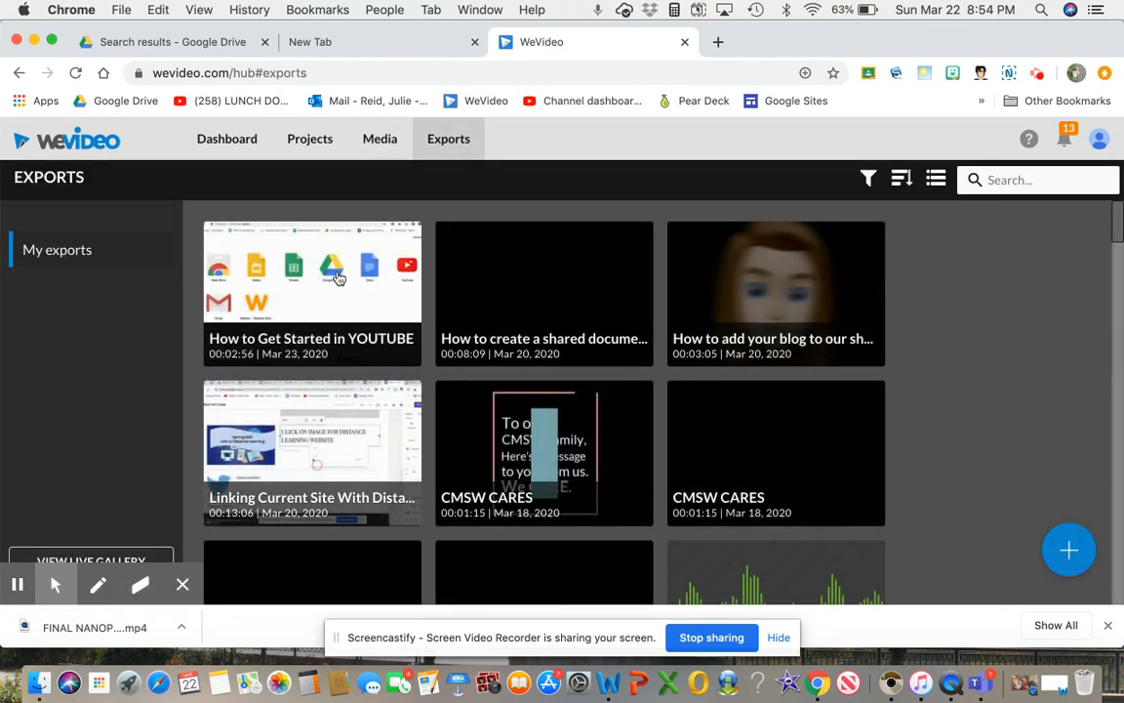
# - Download the 'How to Get Started in YOUTUBE' export as an SD 852x480 mp4
pyautogui.click(312, 273)
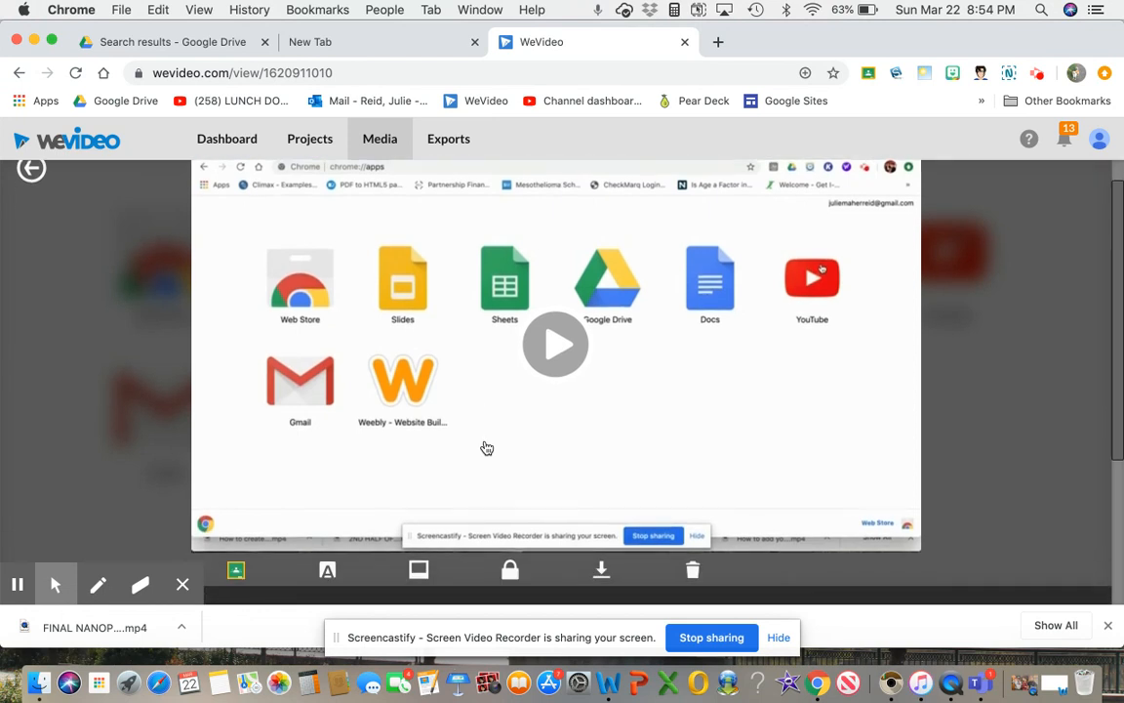
pyautogui.scroll(-3)
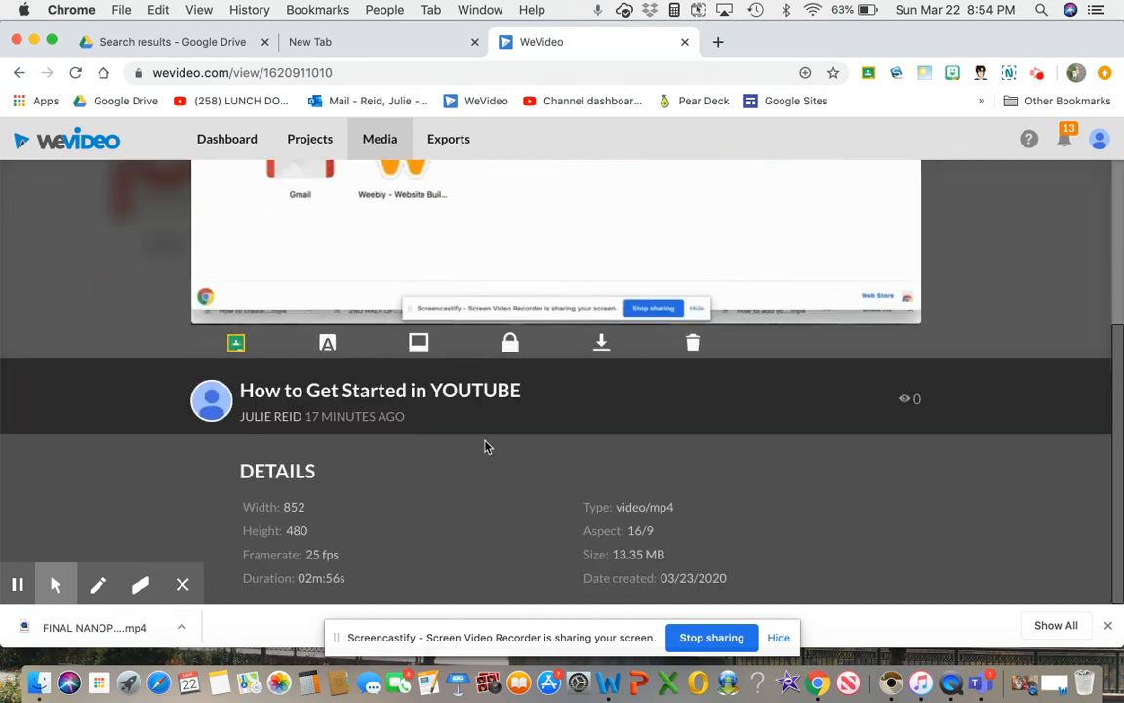
pyautogui.moveTo(601, 343)
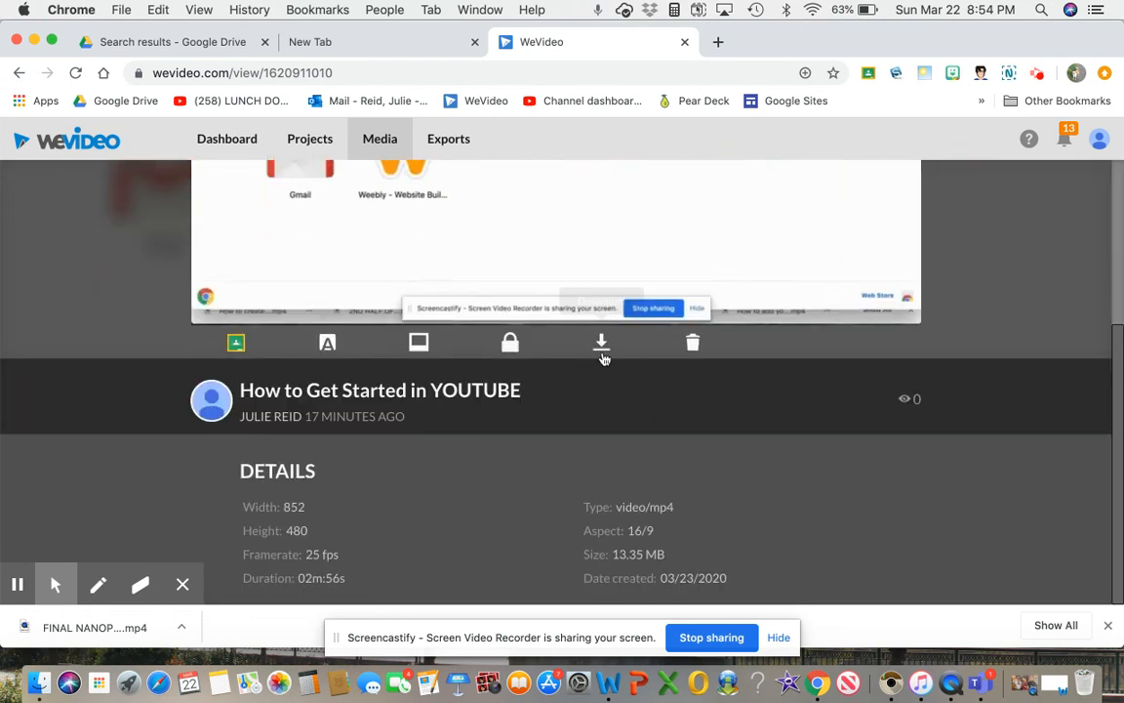
pyautogui.click(601, 342)
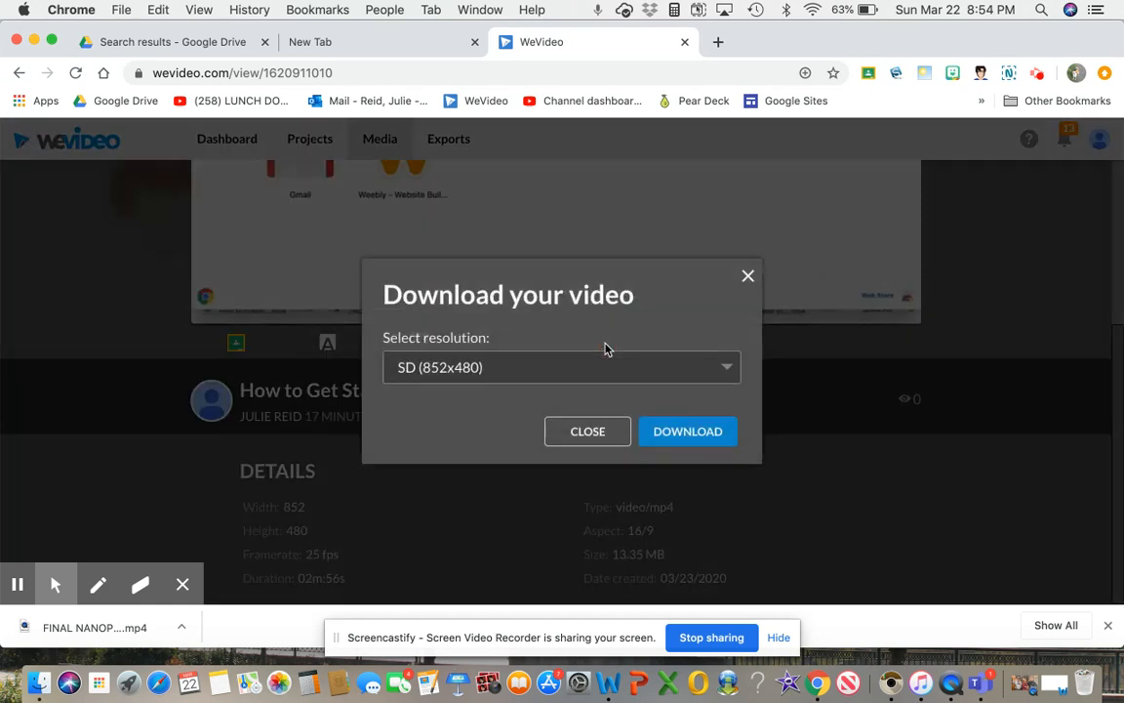
pyautogui.moveTo(405, 382)
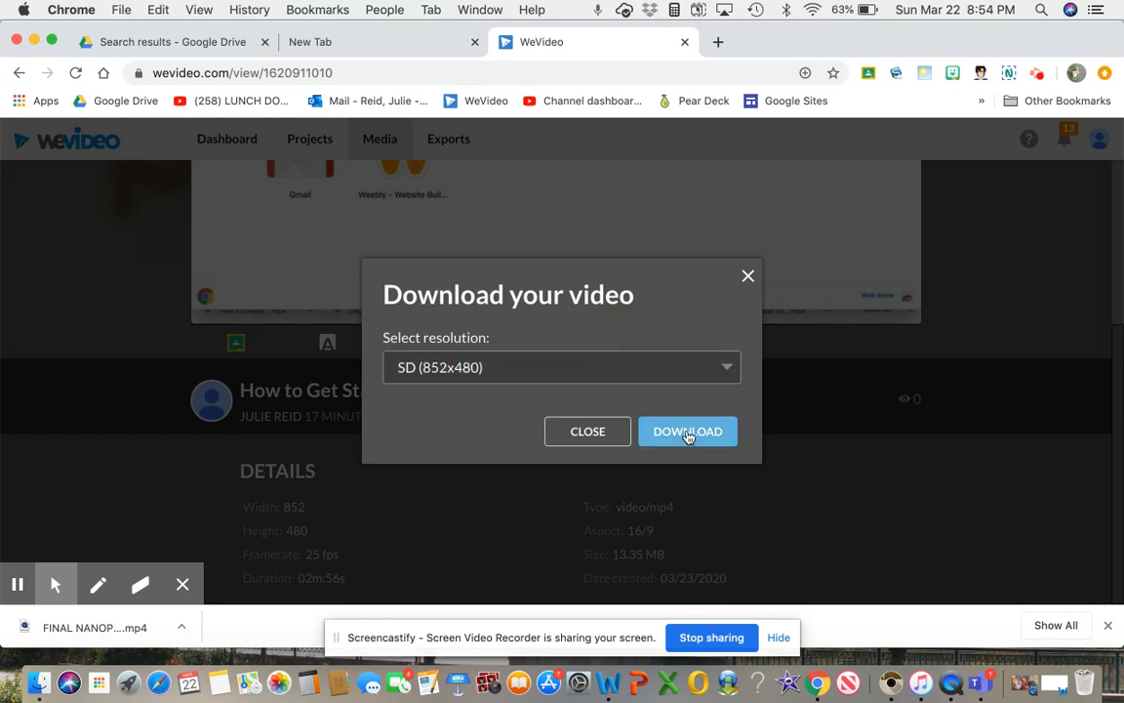
pyautogui.click(688, 431)
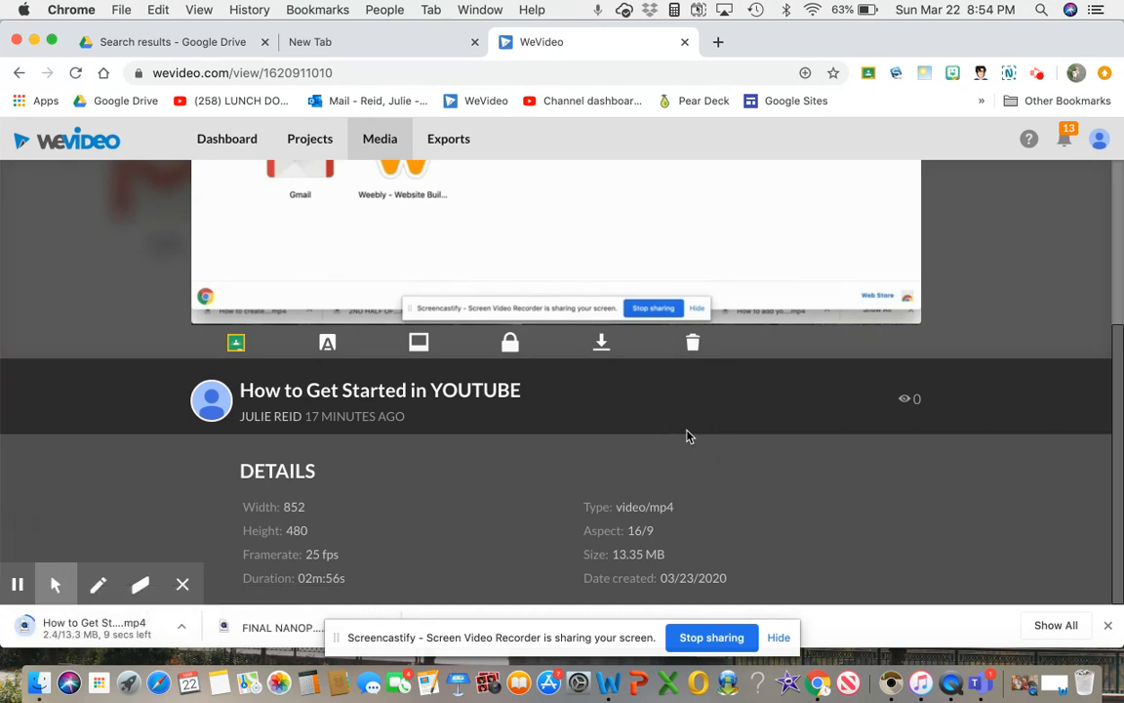
pyautogui.moveTo(127, 555)
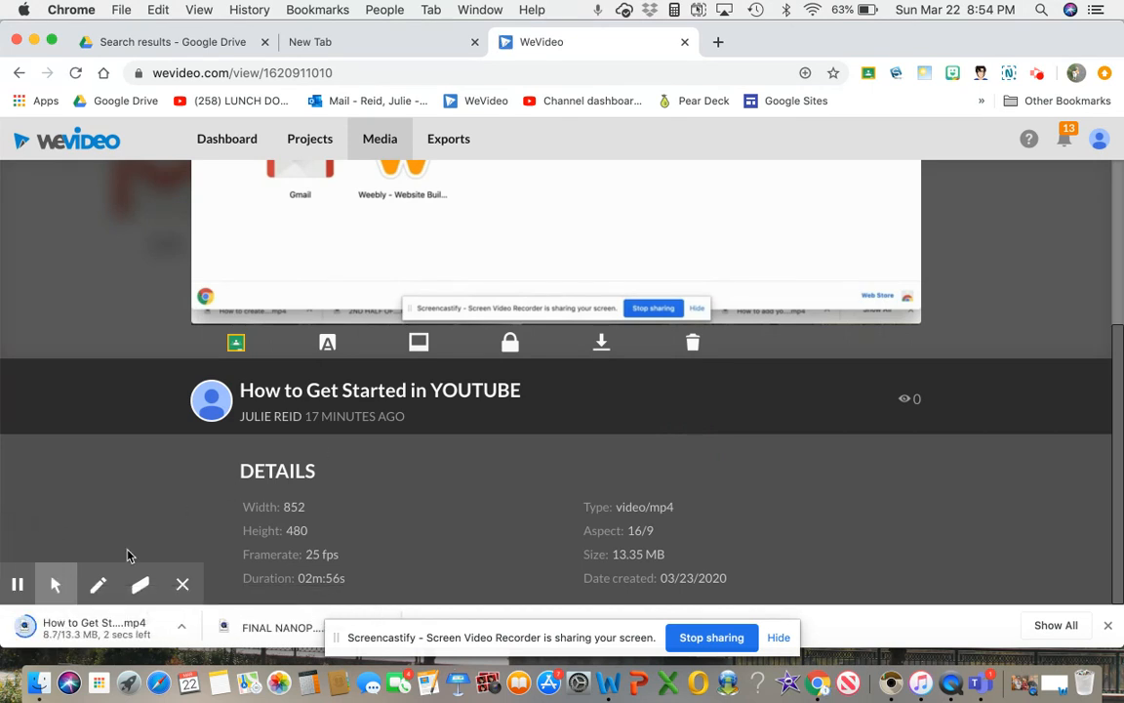
pyautogui.click(55, 584)
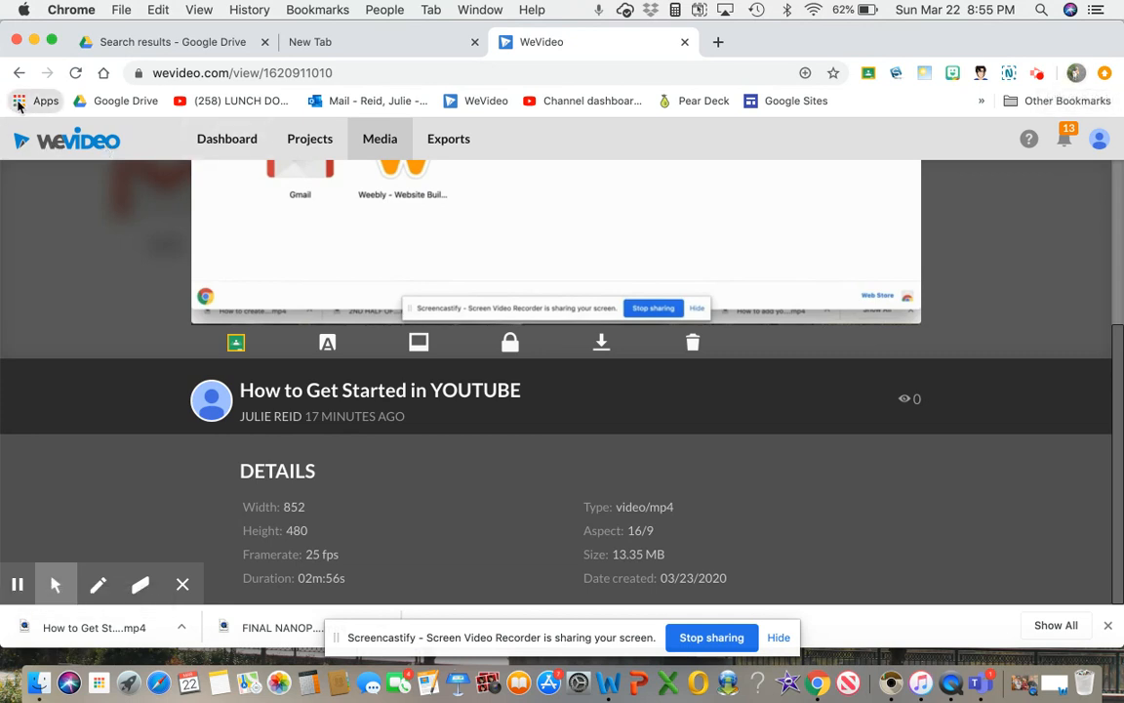
# - Go to YouTube from the Apps bookmark and choose Create > Upload video
pyautogui.click(36, 101)
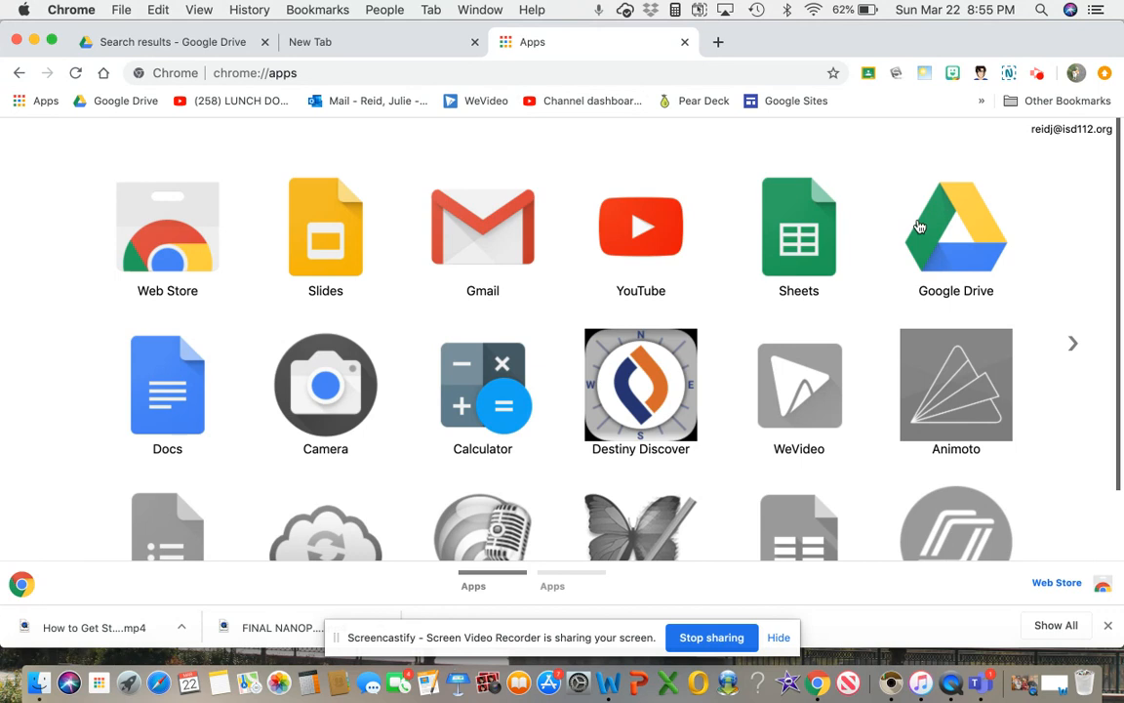
pyautogui.scroll(3)
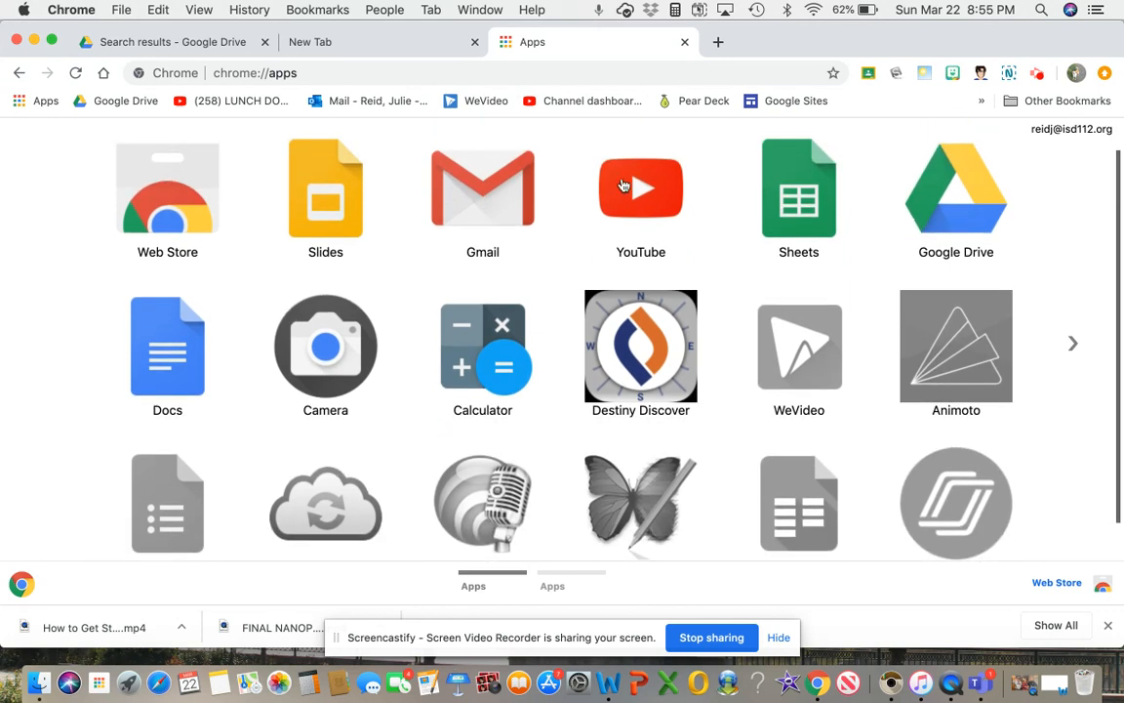
pyautogui.click(641, 187)
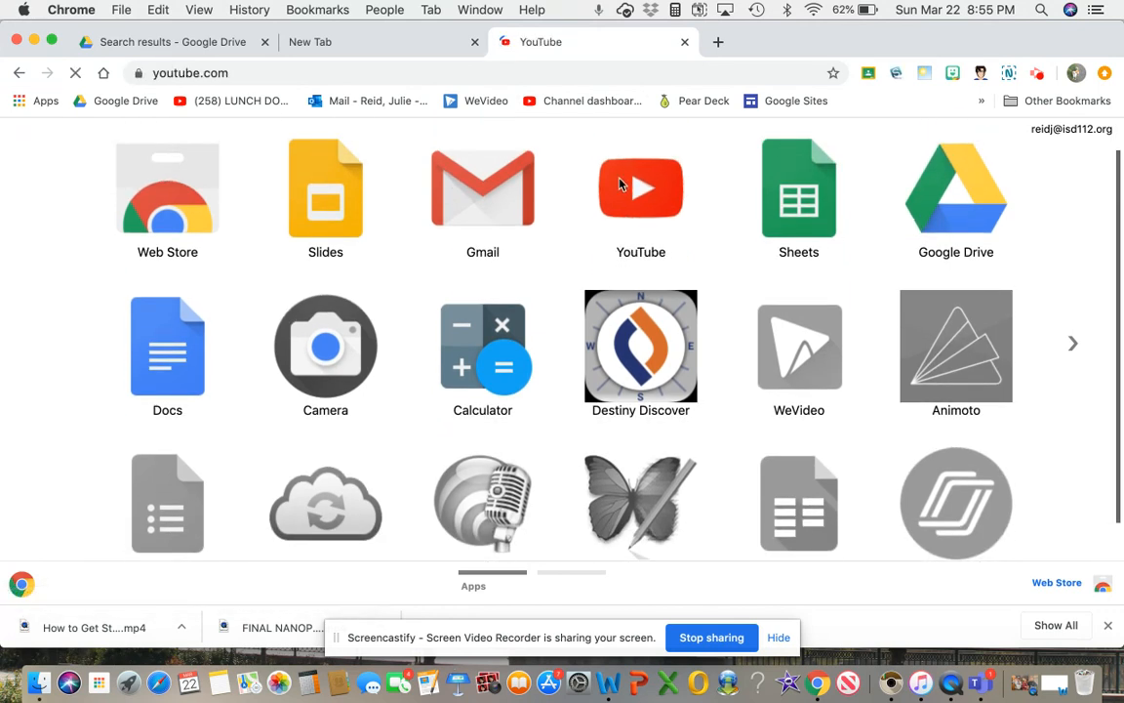
pyautogui.click(640, 187)
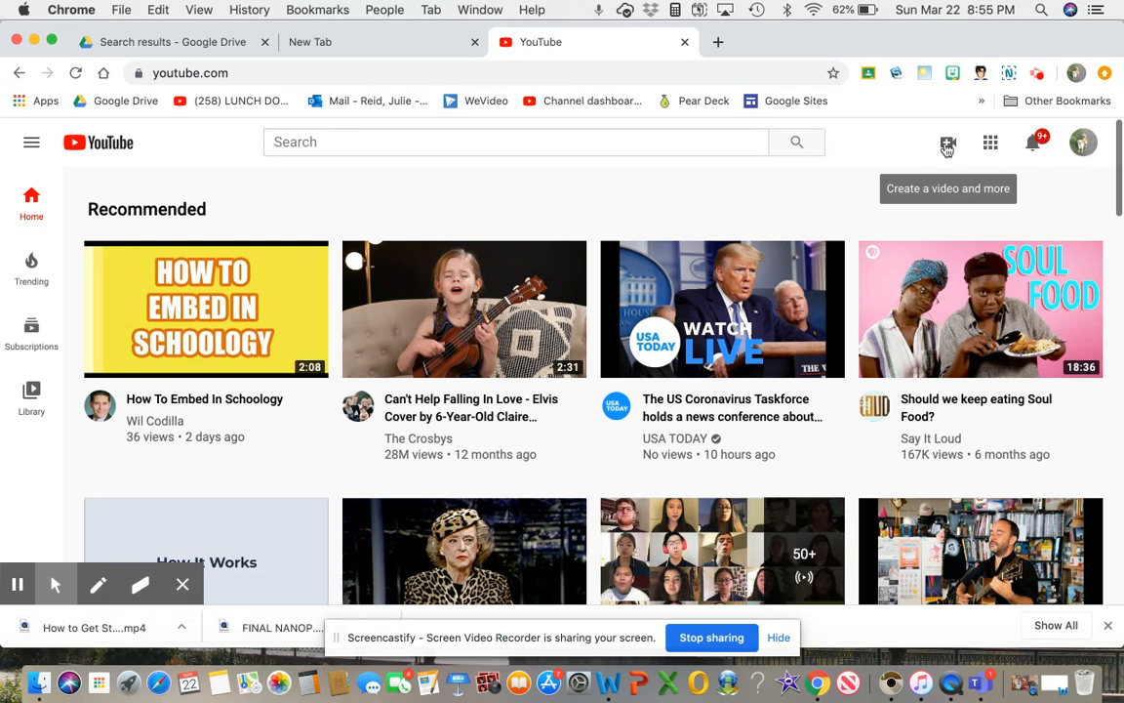
pyautogui.click(947, 142)
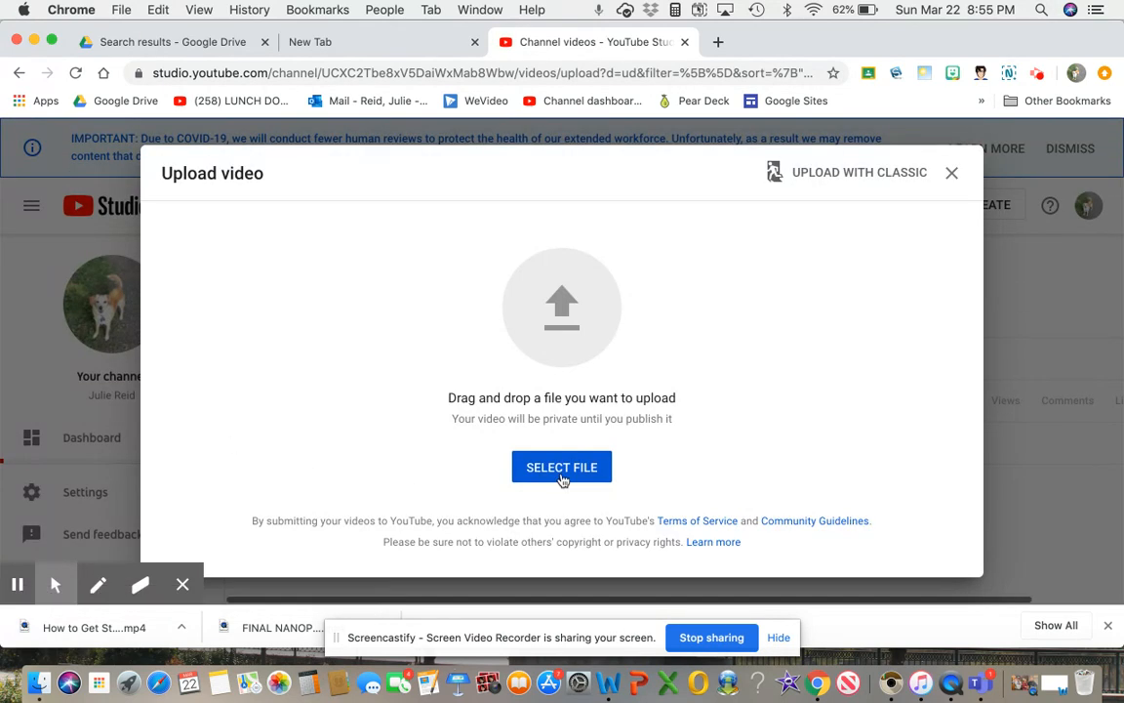
# - Select the downloaded How to Get Started mp4 from Downloads for upload
pyautogui.click(562, 467)
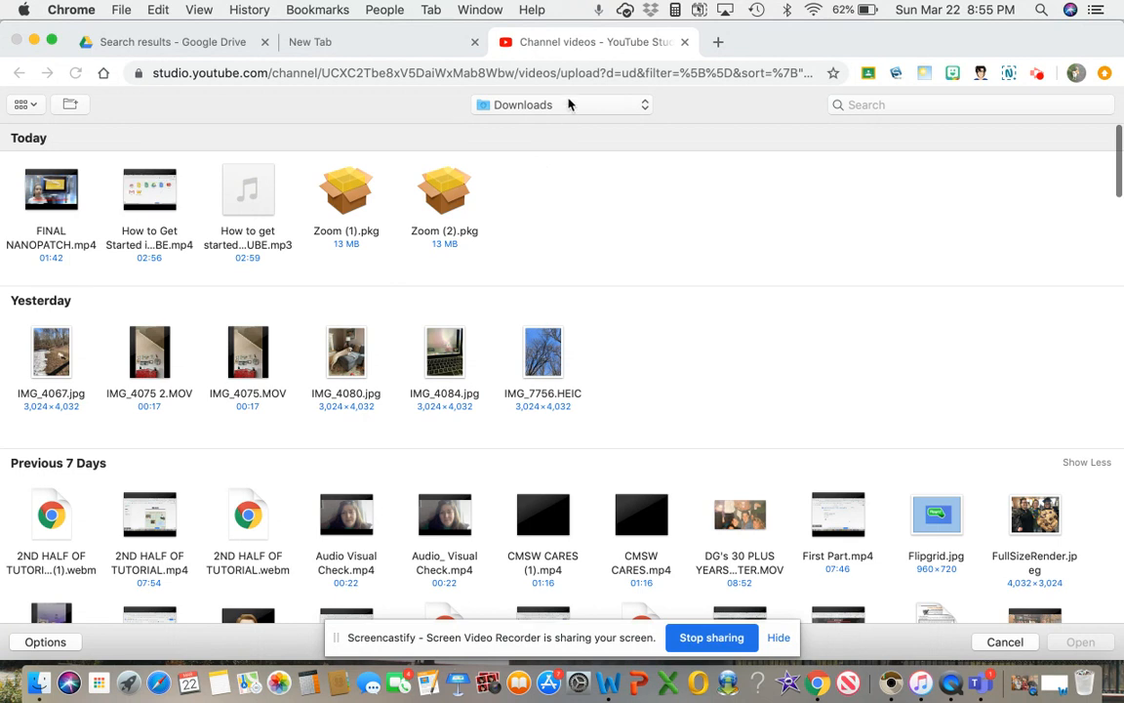
pyautogui.moveTo(150, 188)
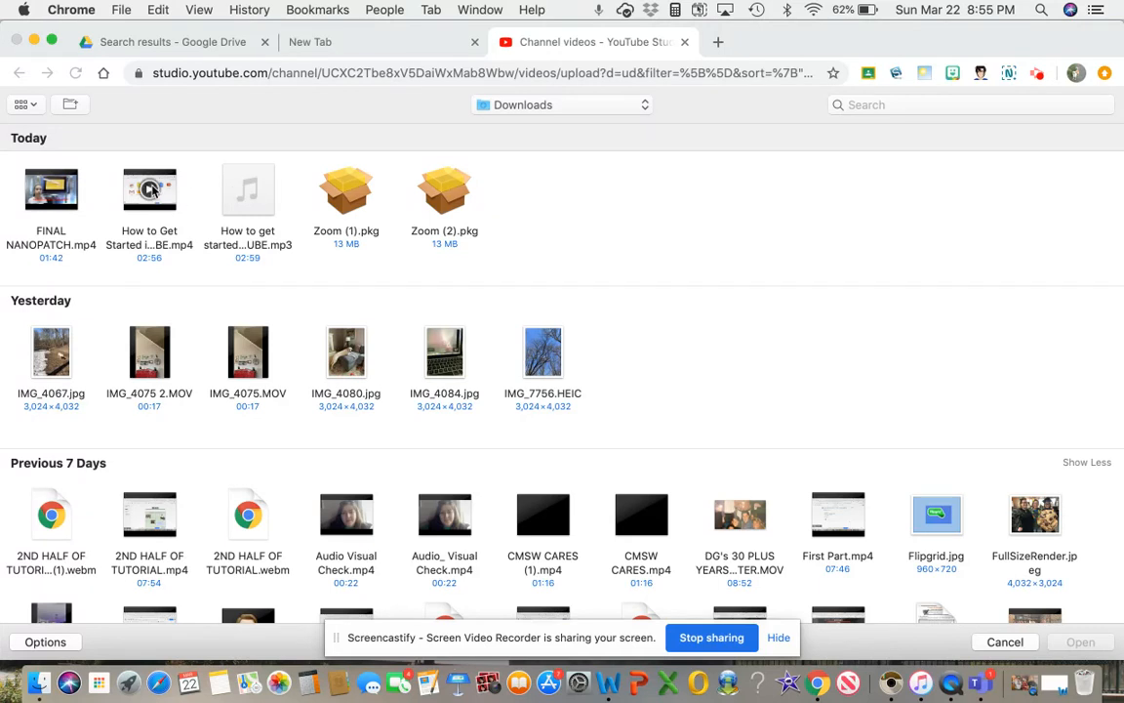
pyautogui.click(149, 189)
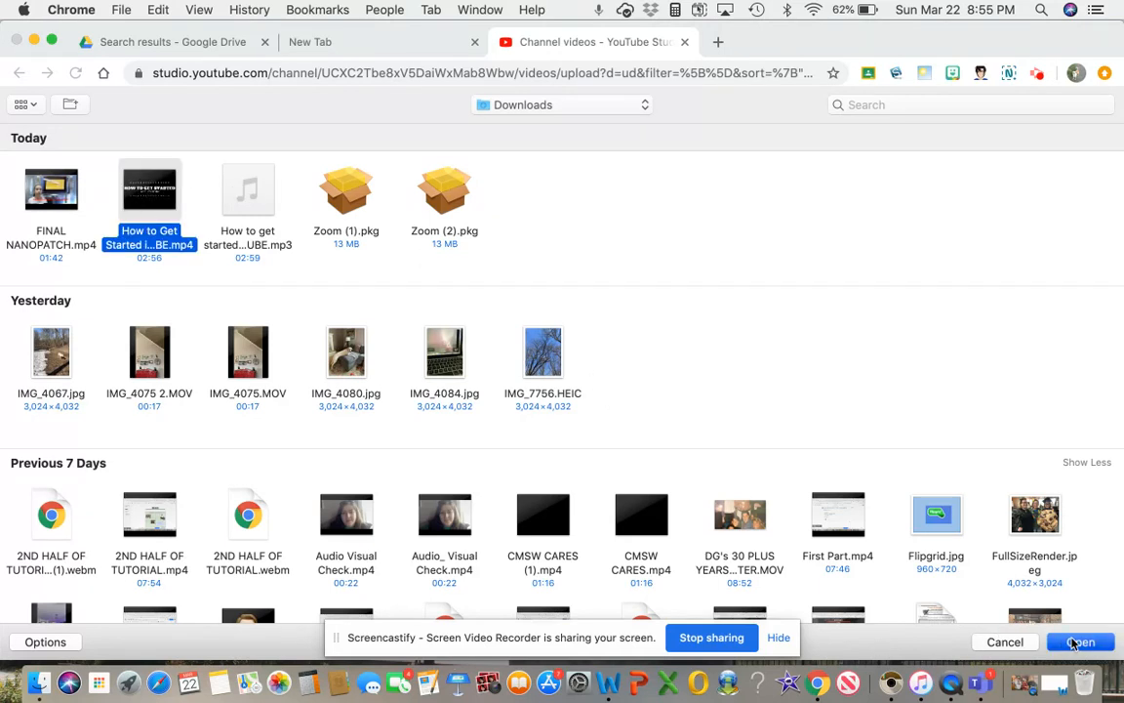
pyautogui.click(1079, 641)
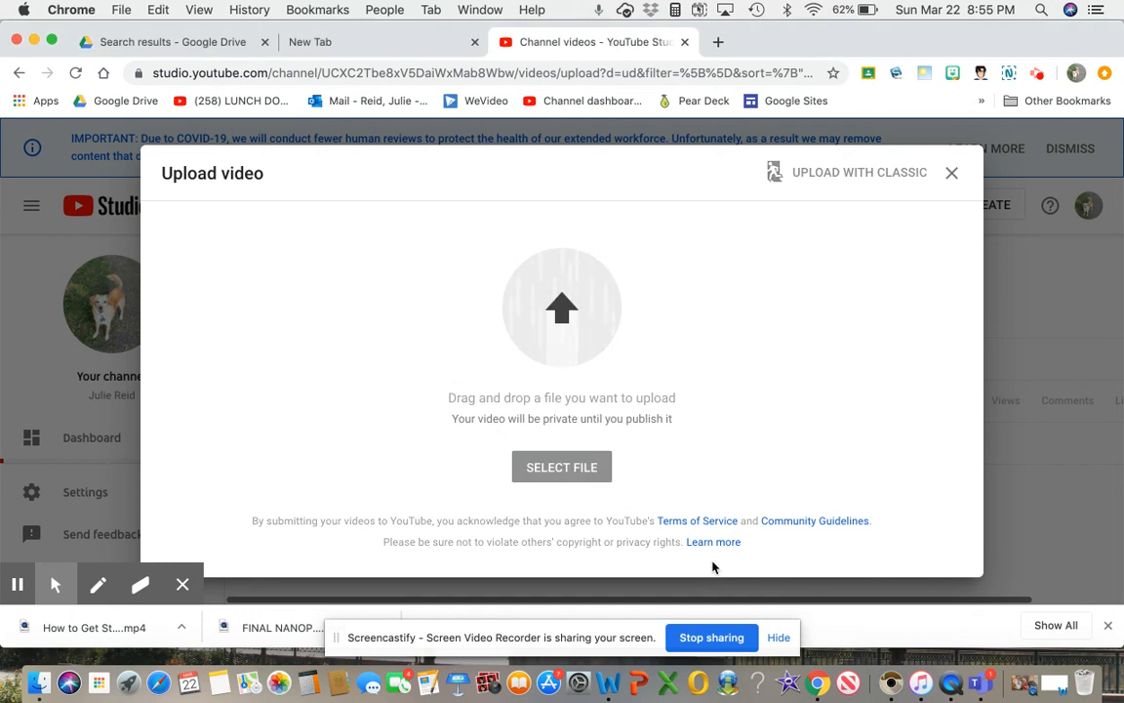
pyautogui.click(561, 467)
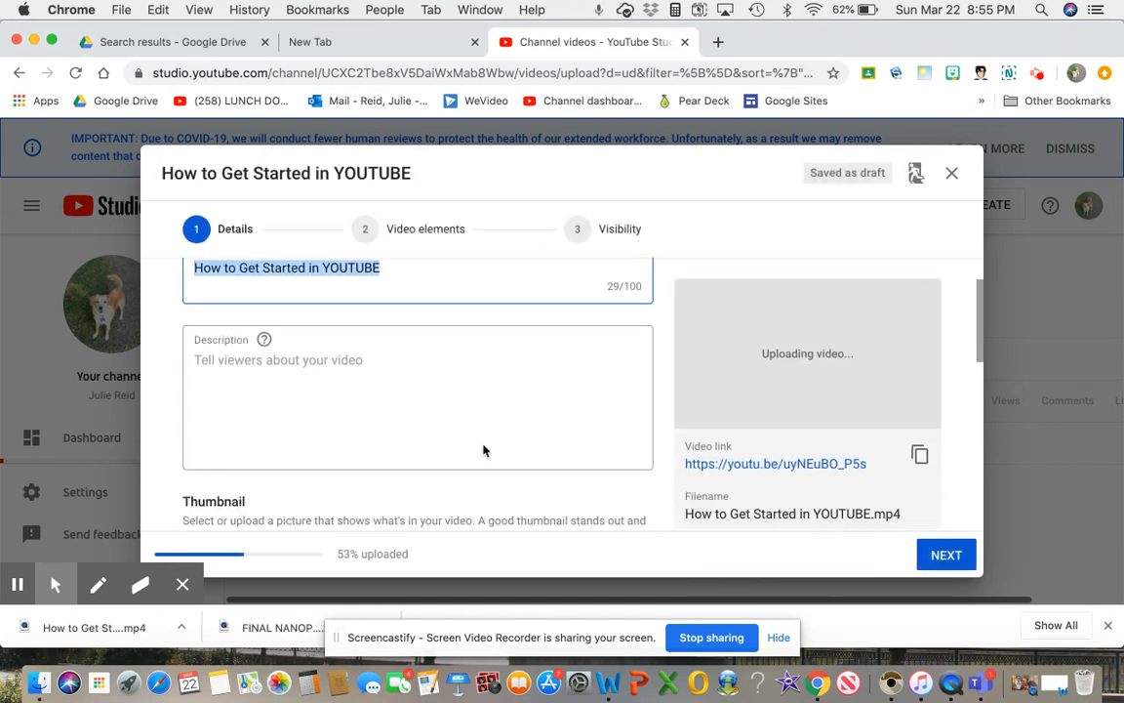
pyautogui.scroll(-3)
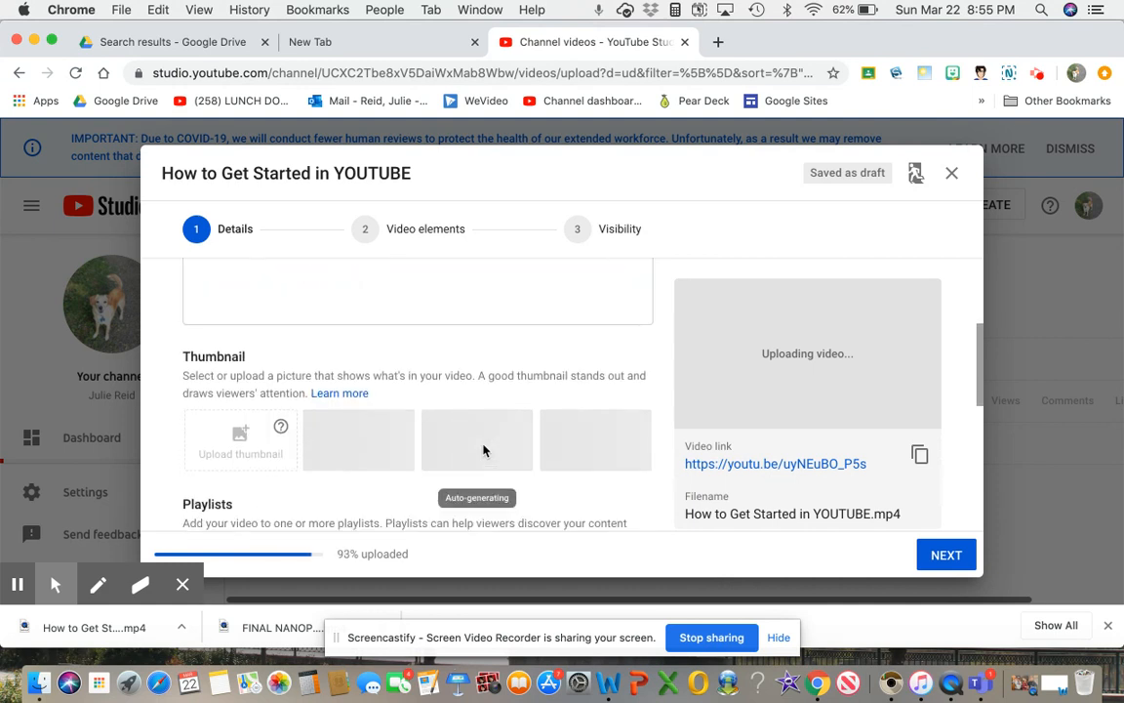
pyautogui.scroll(-3)
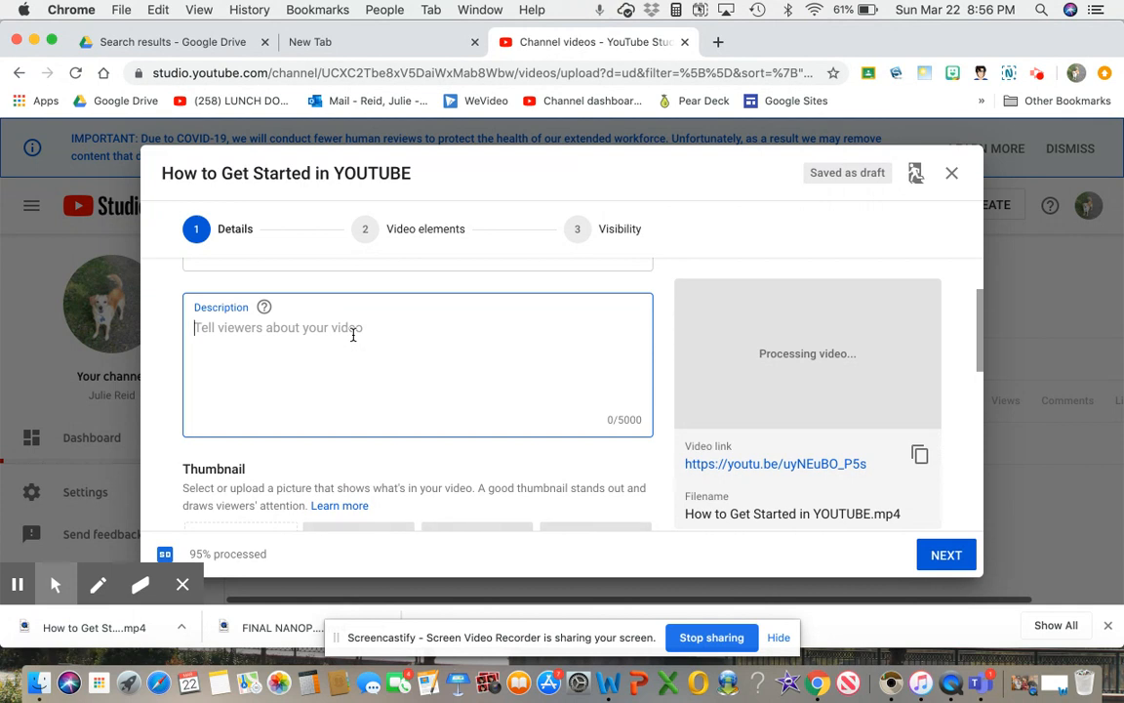
# - Type a description starting with the title and ending 'SORRY ABOUT THE DOGS'
pyautogui.write('How to Get Started in You')
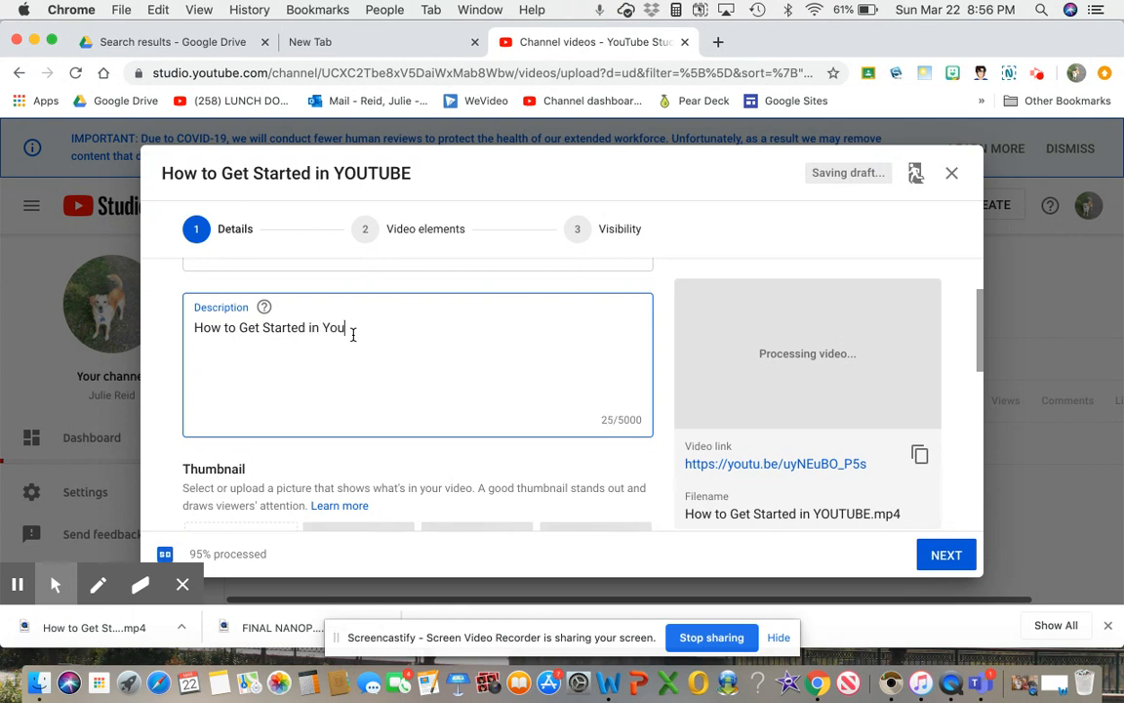
pyautogui.write('TUBe-')
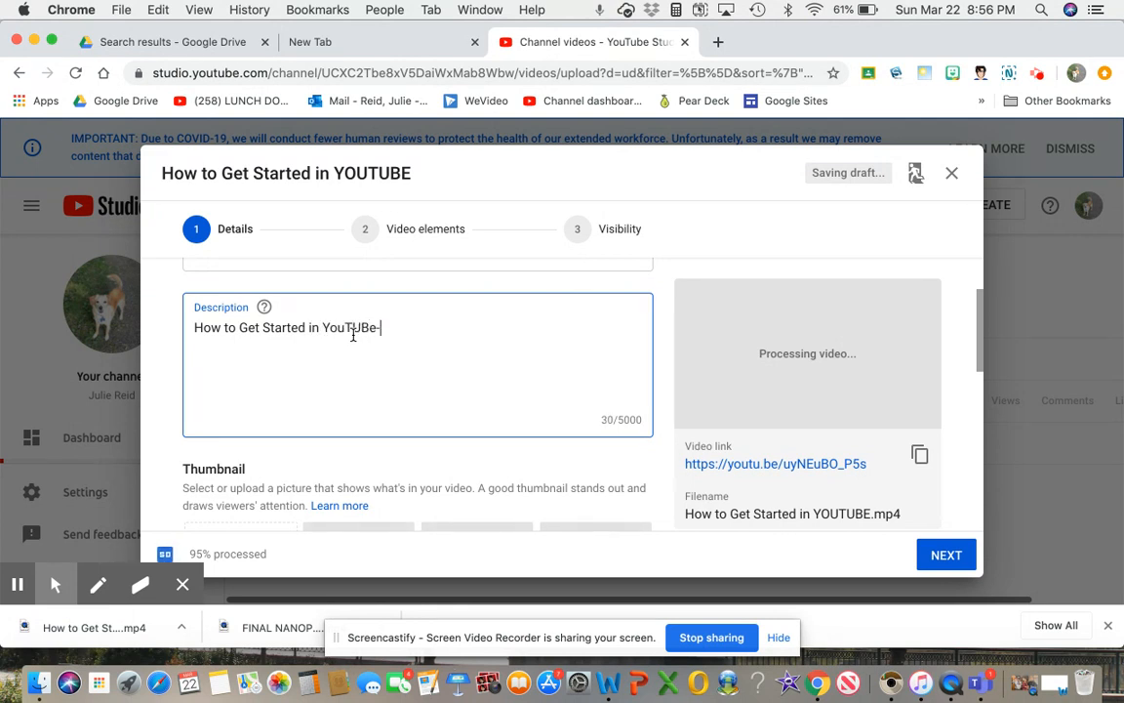
pyautogui.write('- SORRY')
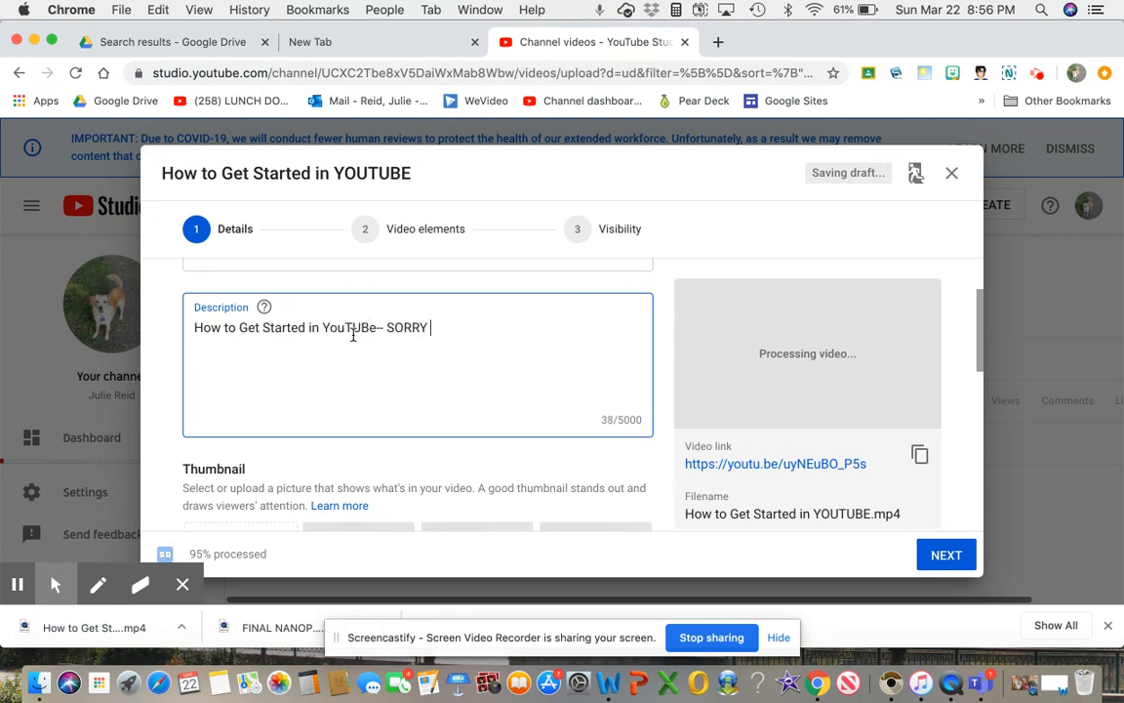
pyautogui.write('ANO')
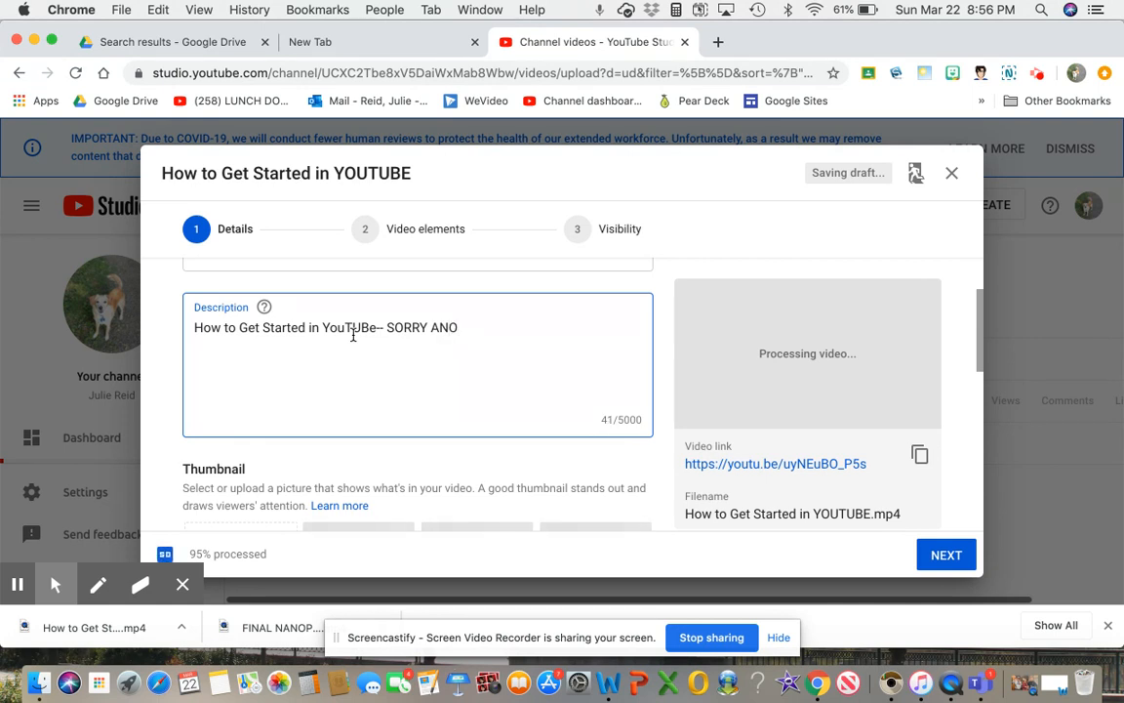
pyautogui.press('backspace')
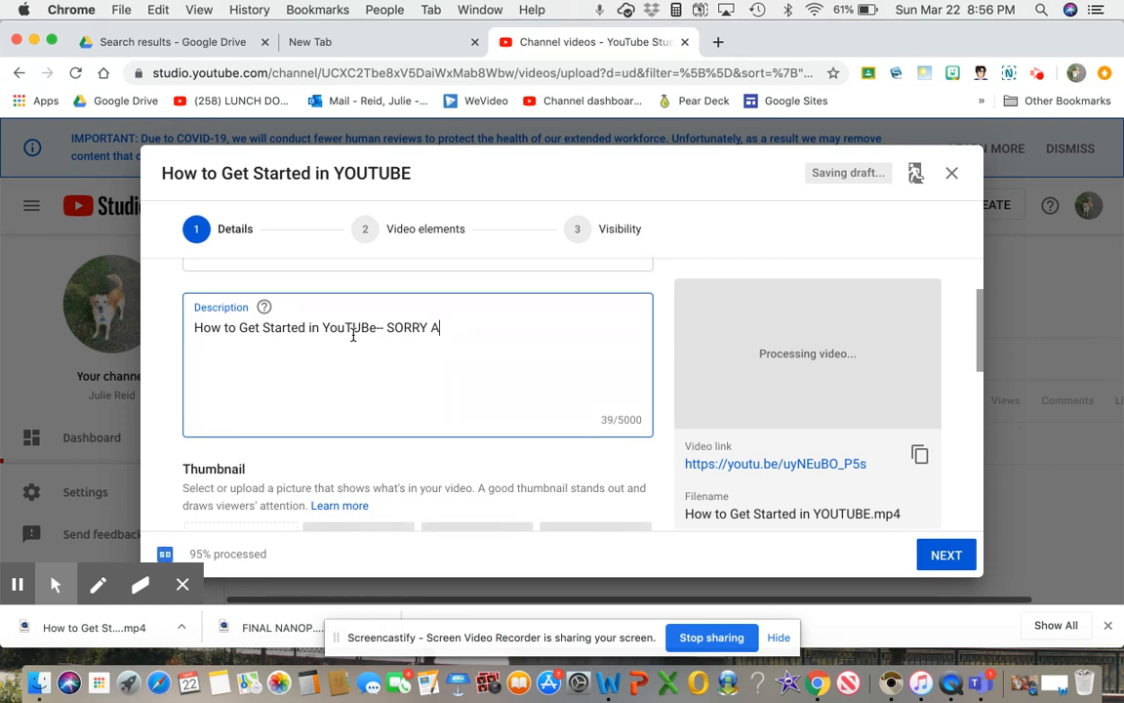
pyautogui.write('BOUT THE')
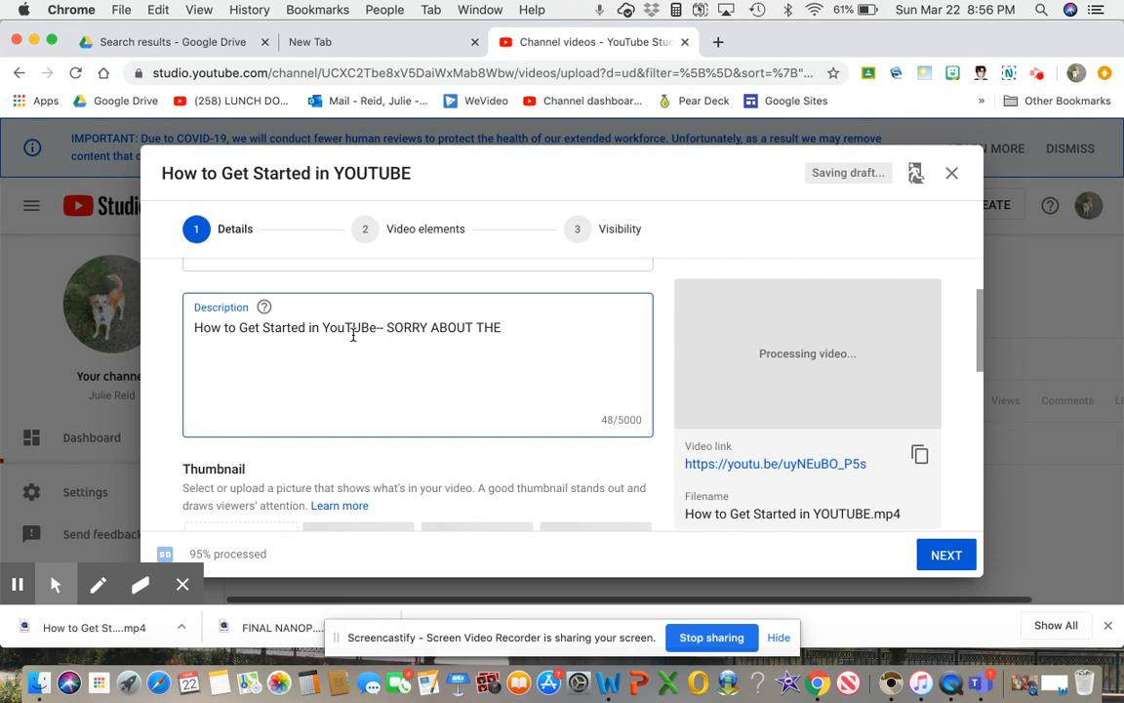
pyautogui.write('DOGS')
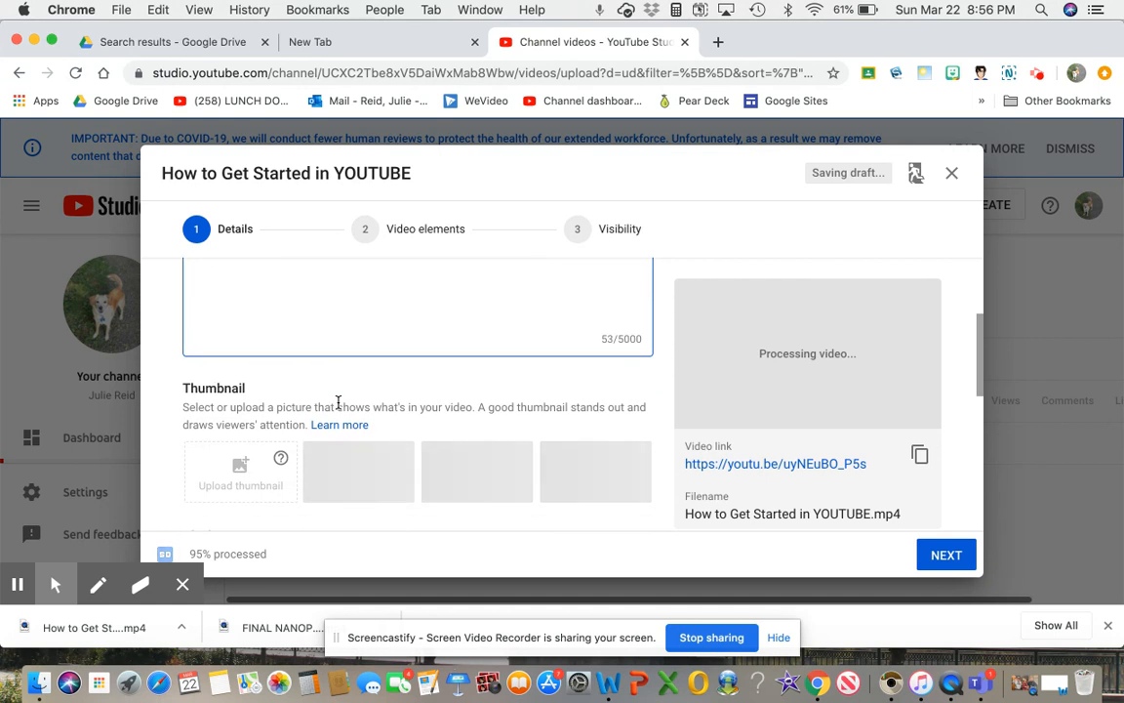
# - Set the Audience option to 'Yes, it's made for kids'
pyautogui.scroll(-3)
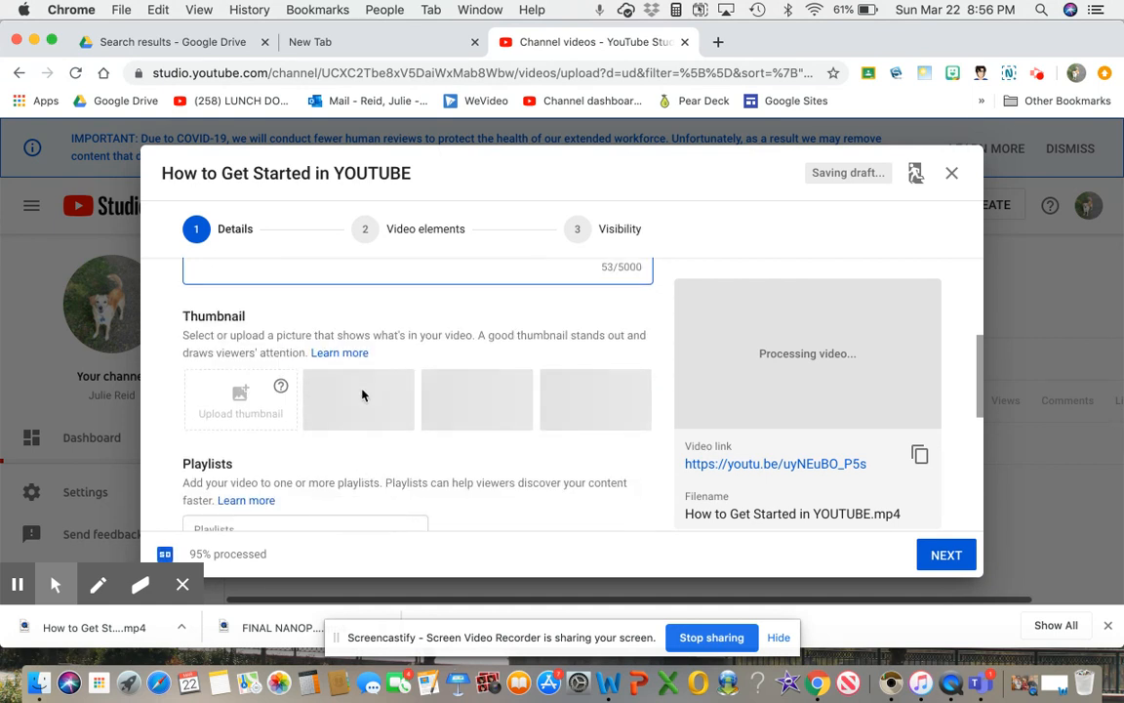
pyautogui.moveTo(342, 357)
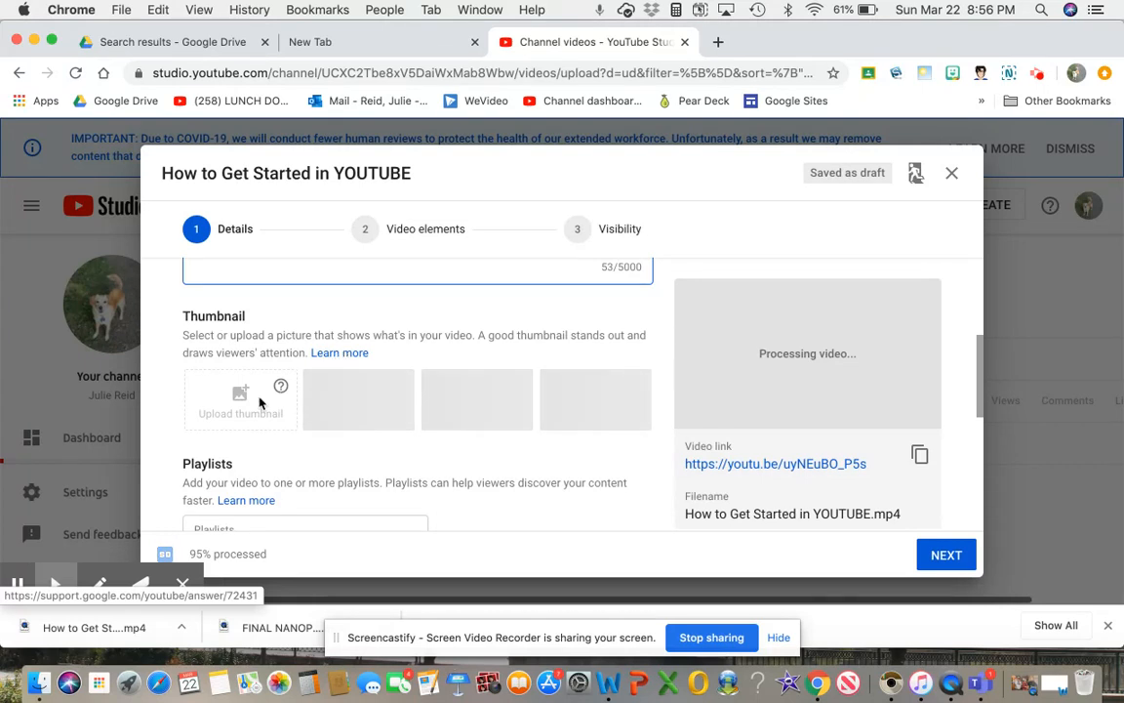
pyautogui.scroll(-3)
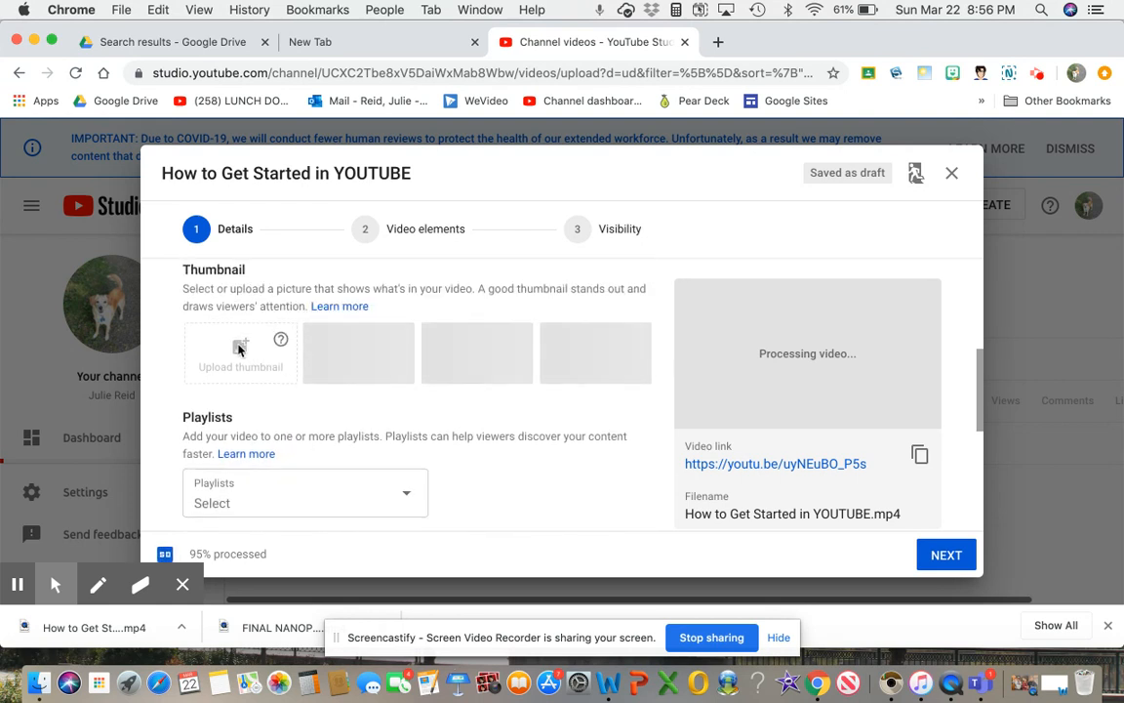
pyautogui.moveTo(358, 352)
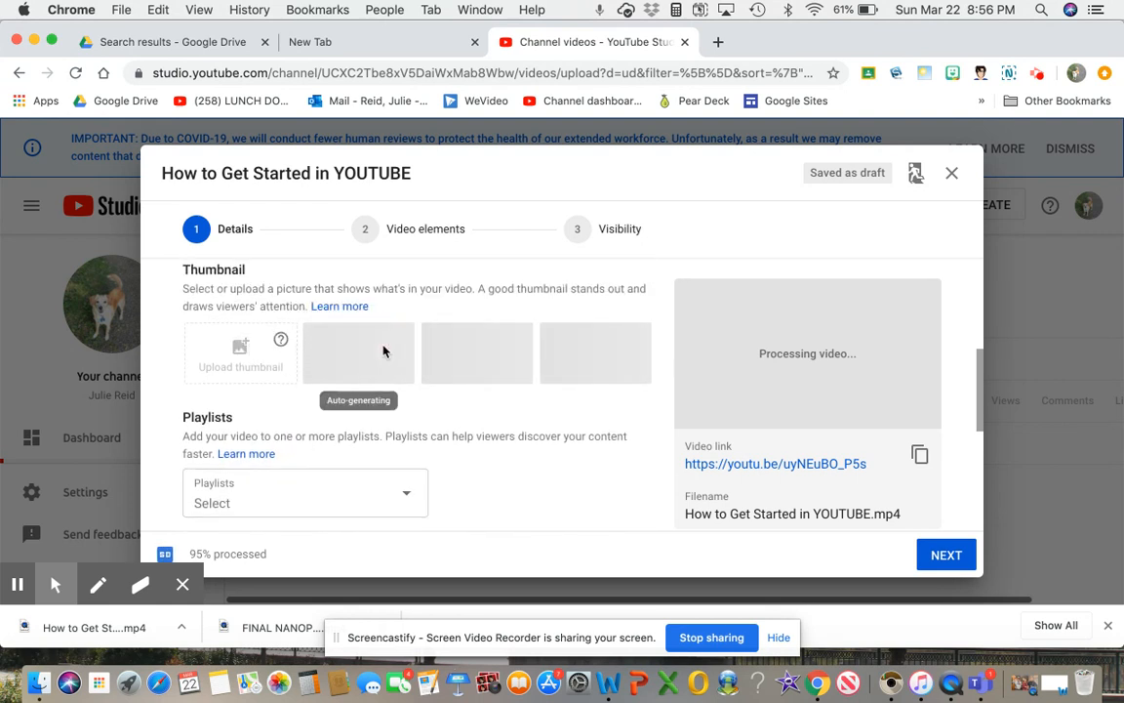
pyautogui.moveTo(365, 304)
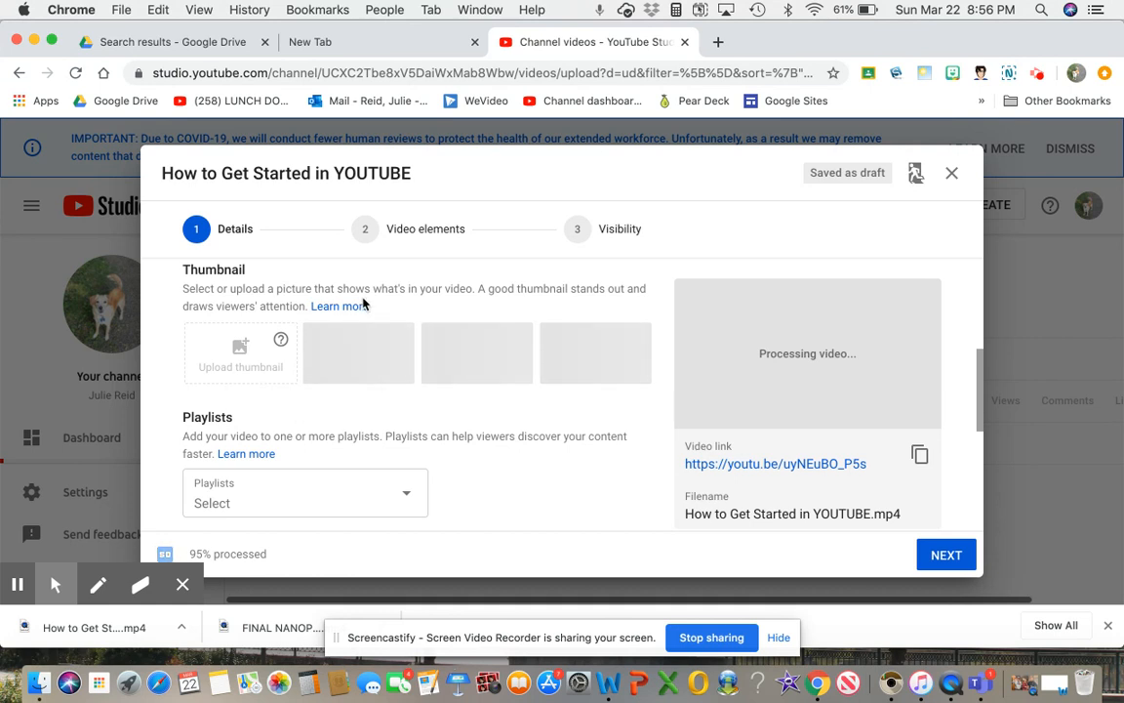
pyautogui.scroll(-3)
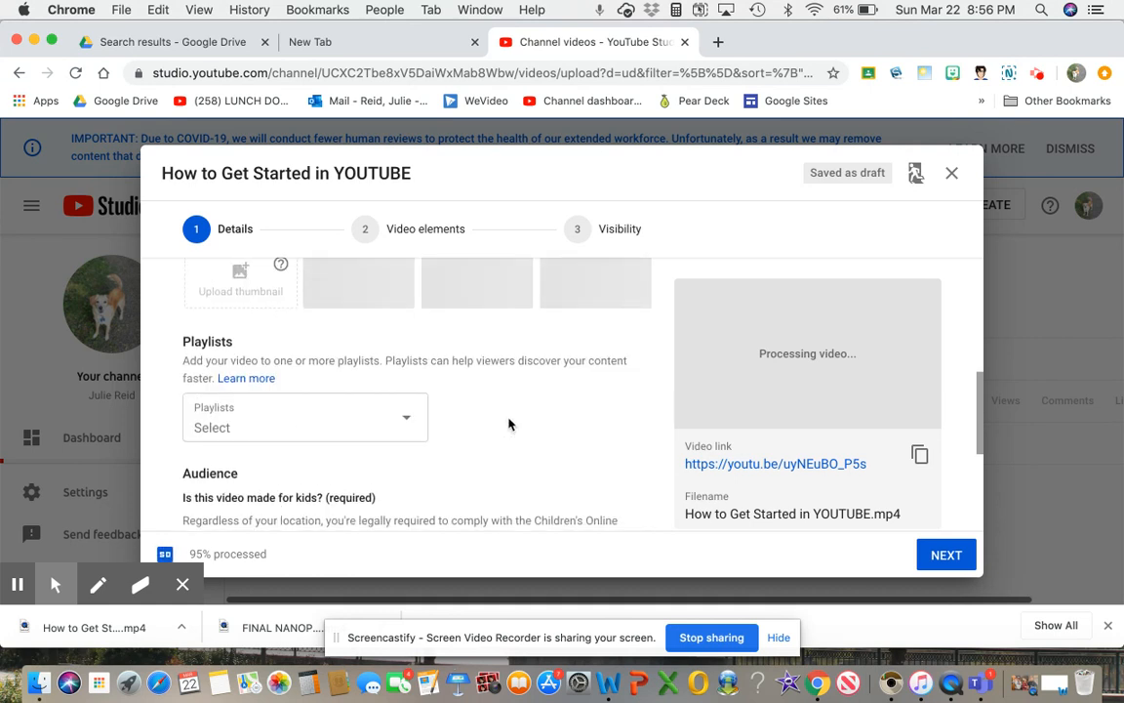
pyautogui.scroll(-3)
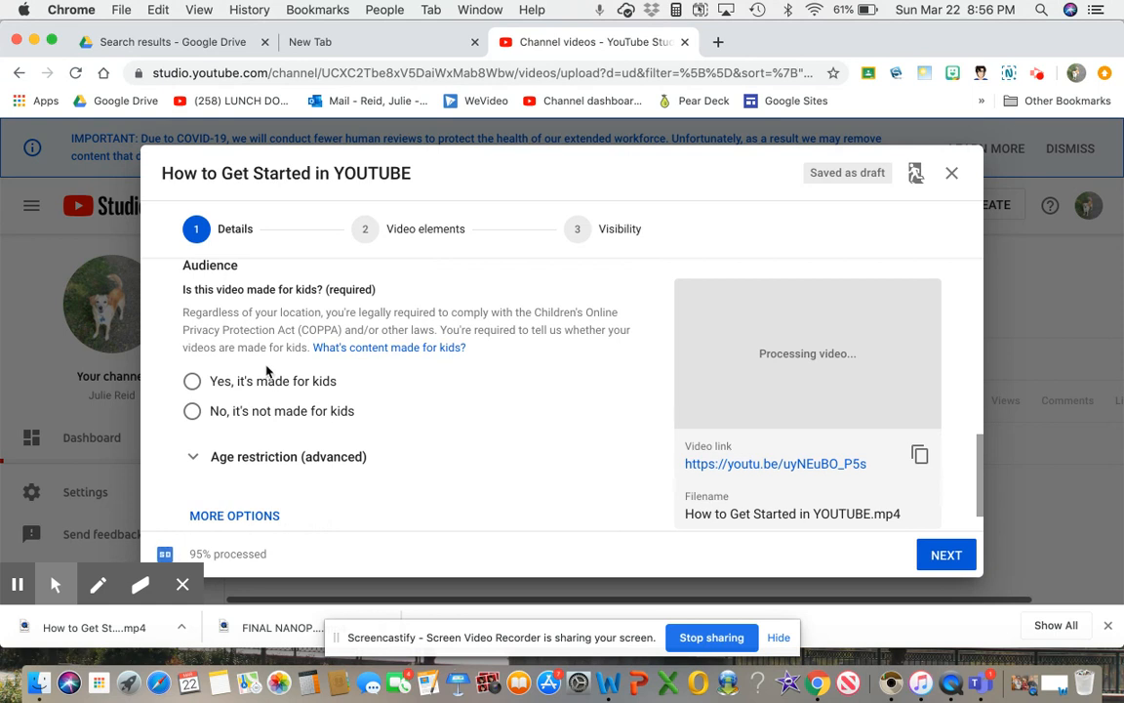
pyautogui.click(192, 380)
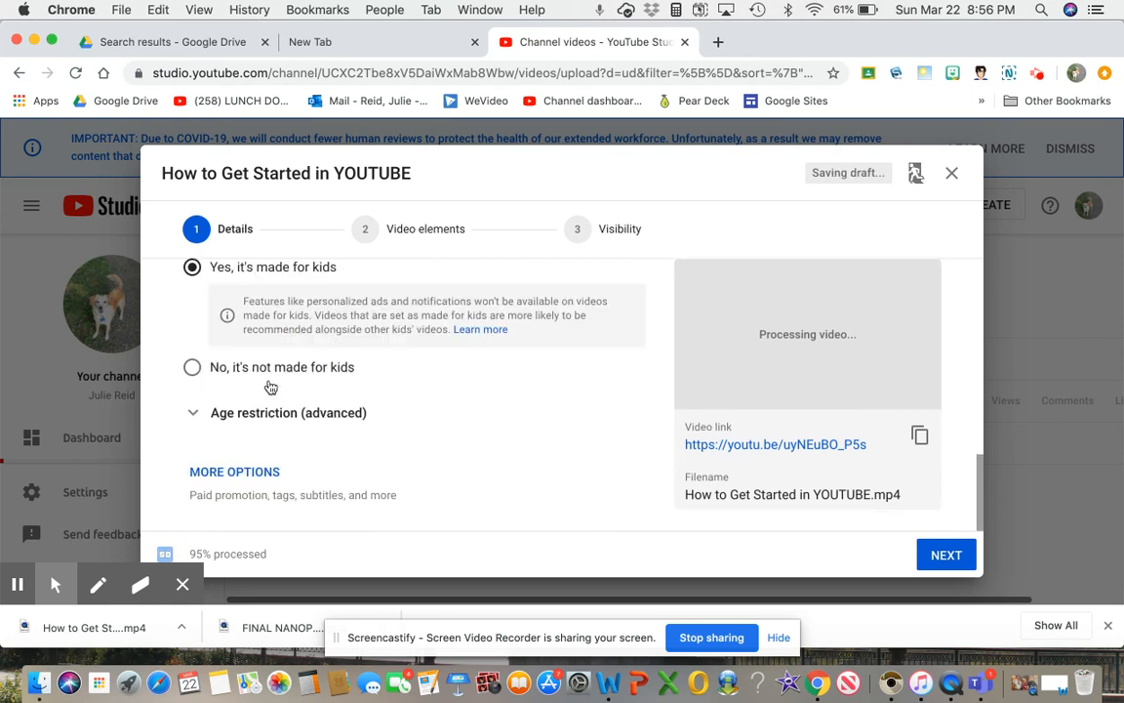
pyautogui.moveTo(270, 390)
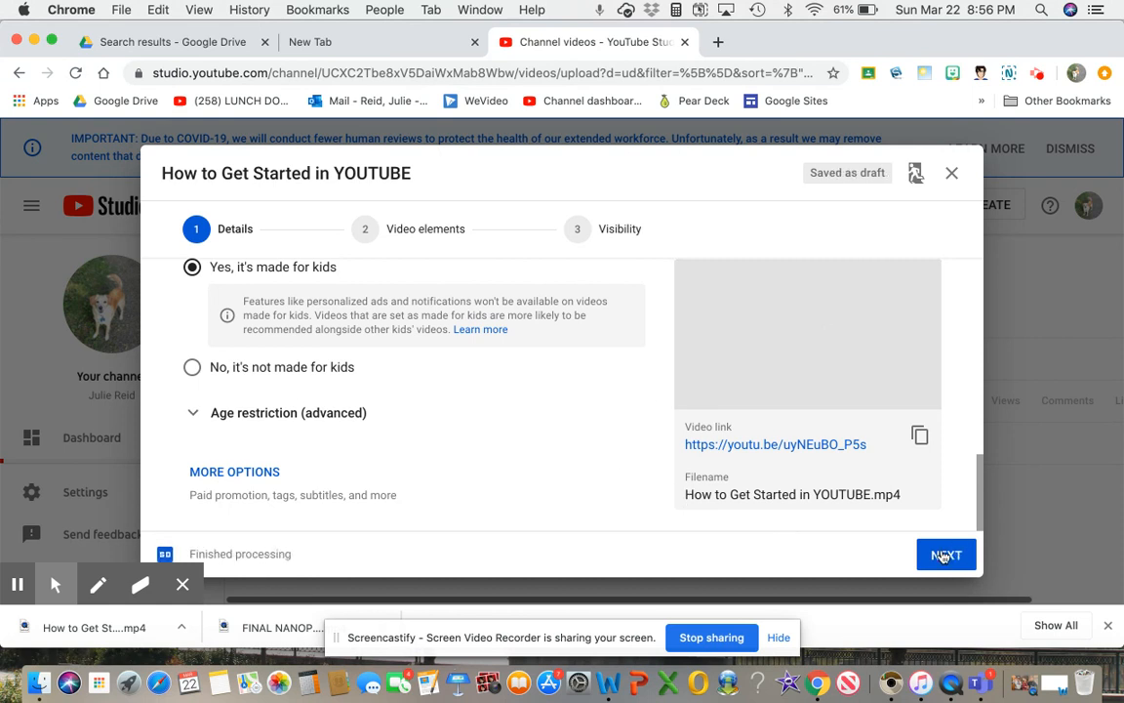
# - Advance to the Visibility step, choose Public, and publish the video
pyautogui.click(945, 554)
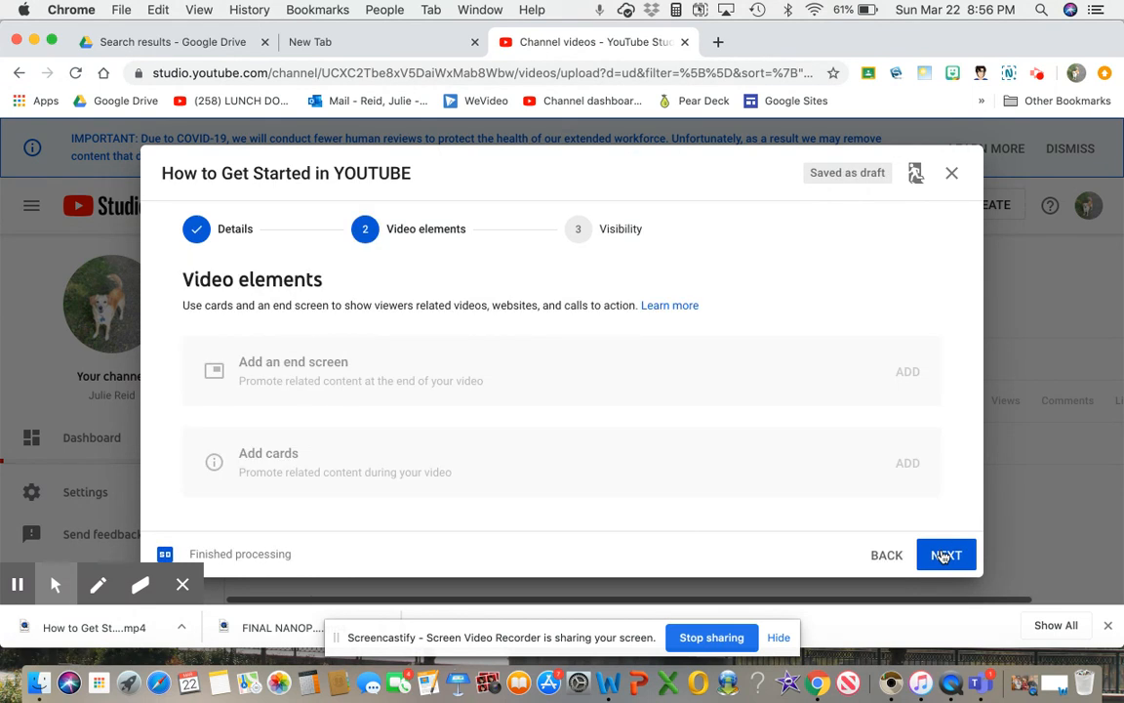
pyautogui.click(945, 554)
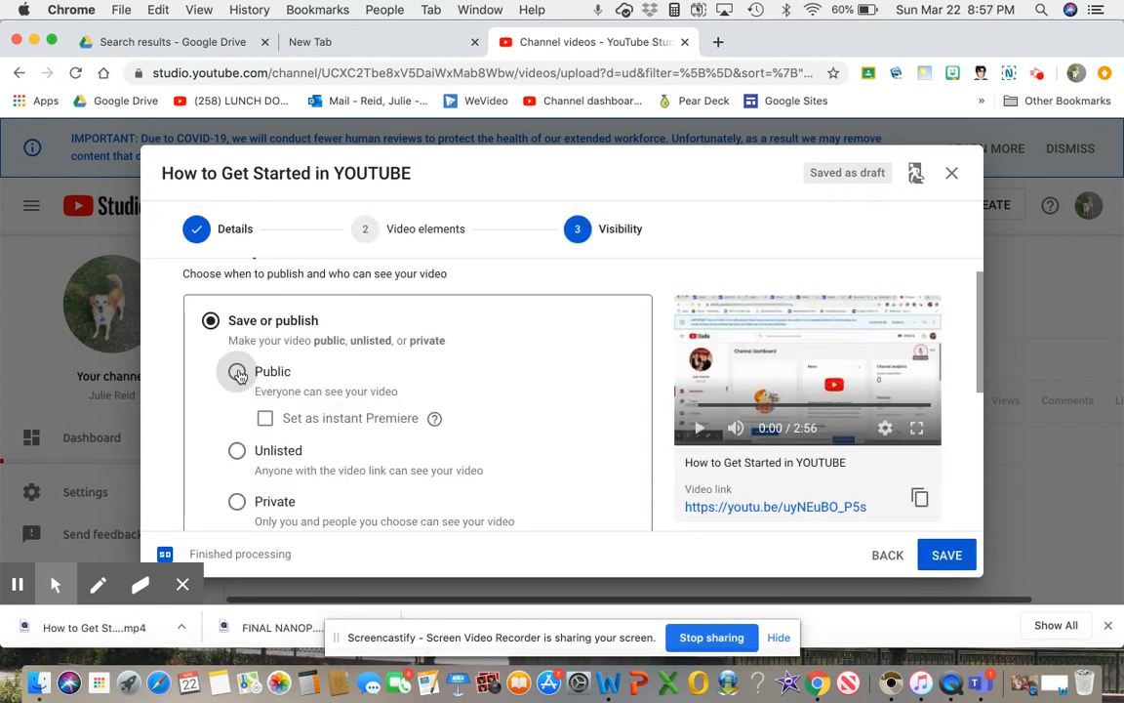
pyautogui.click(237, 370)
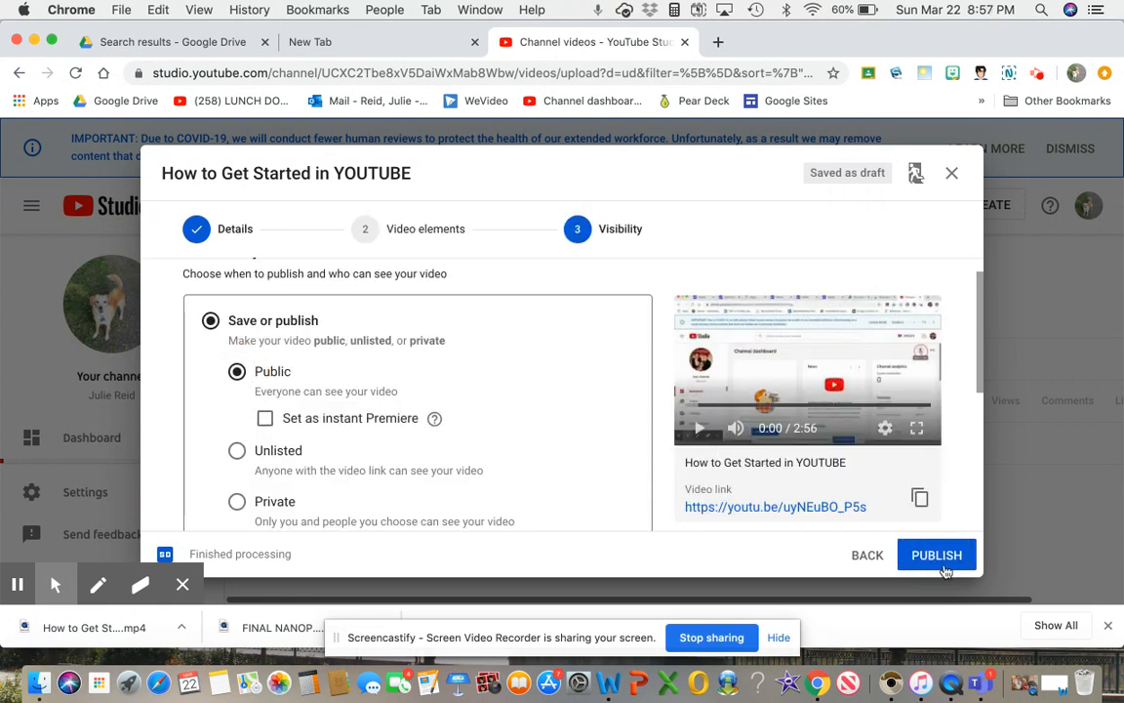
pyautogui.click(936, 555)
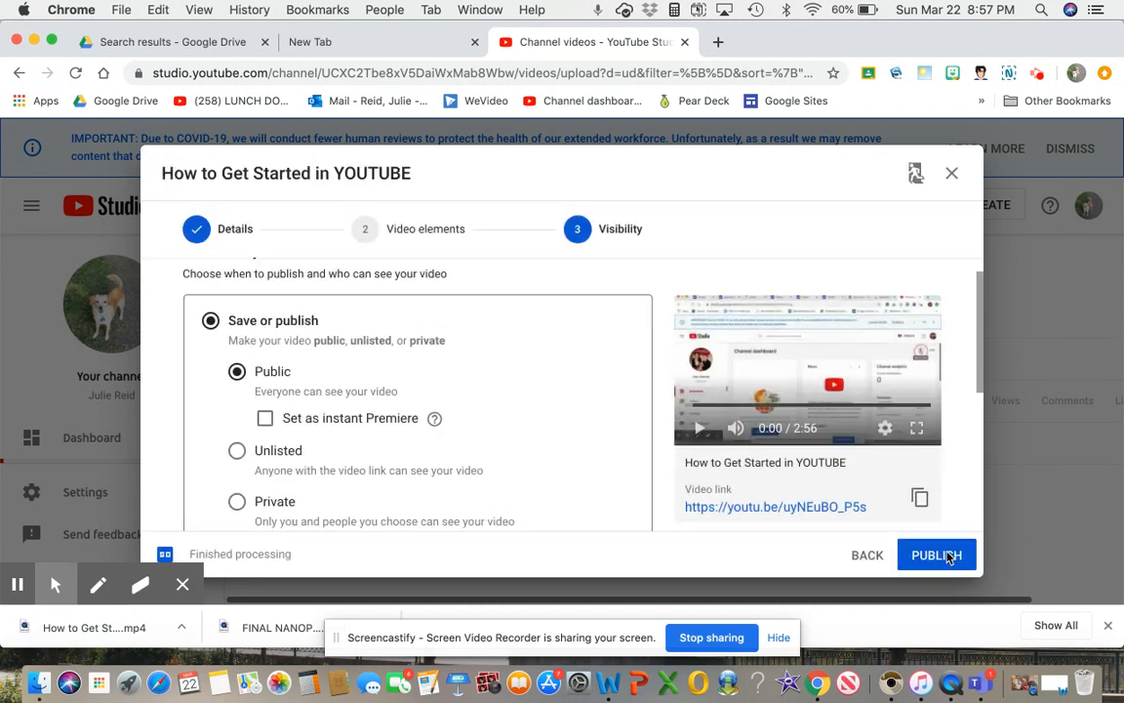
pyautogui.click(936, 555)
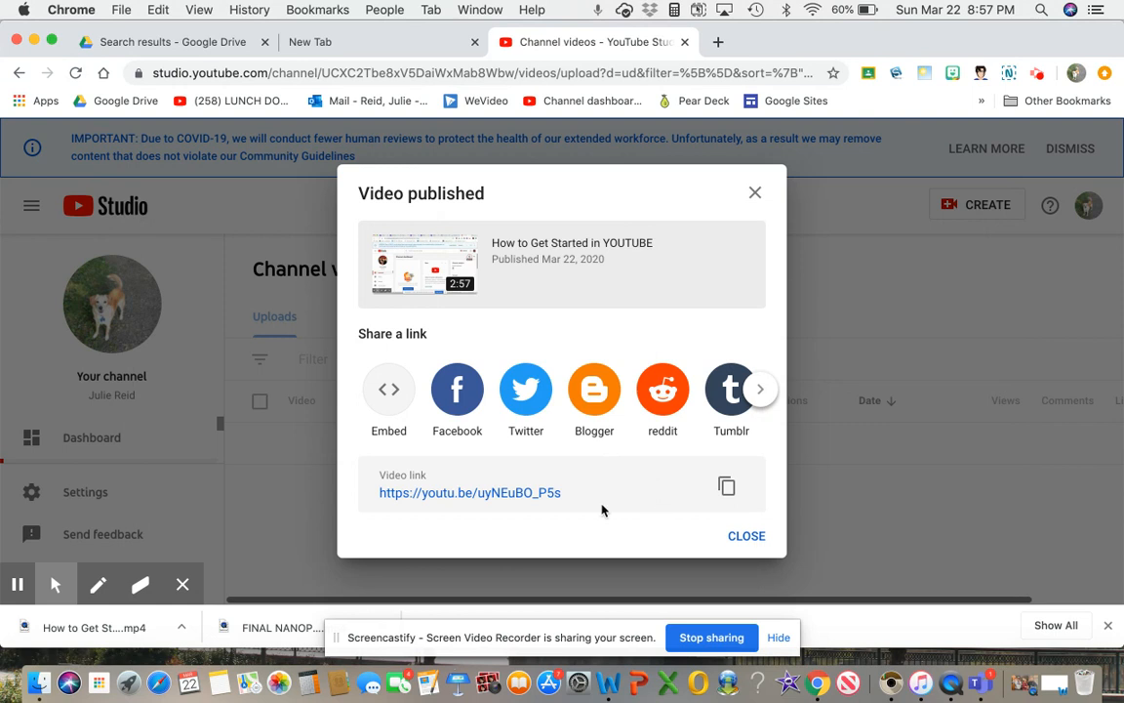
pyautogui.moveTo(630, 506)
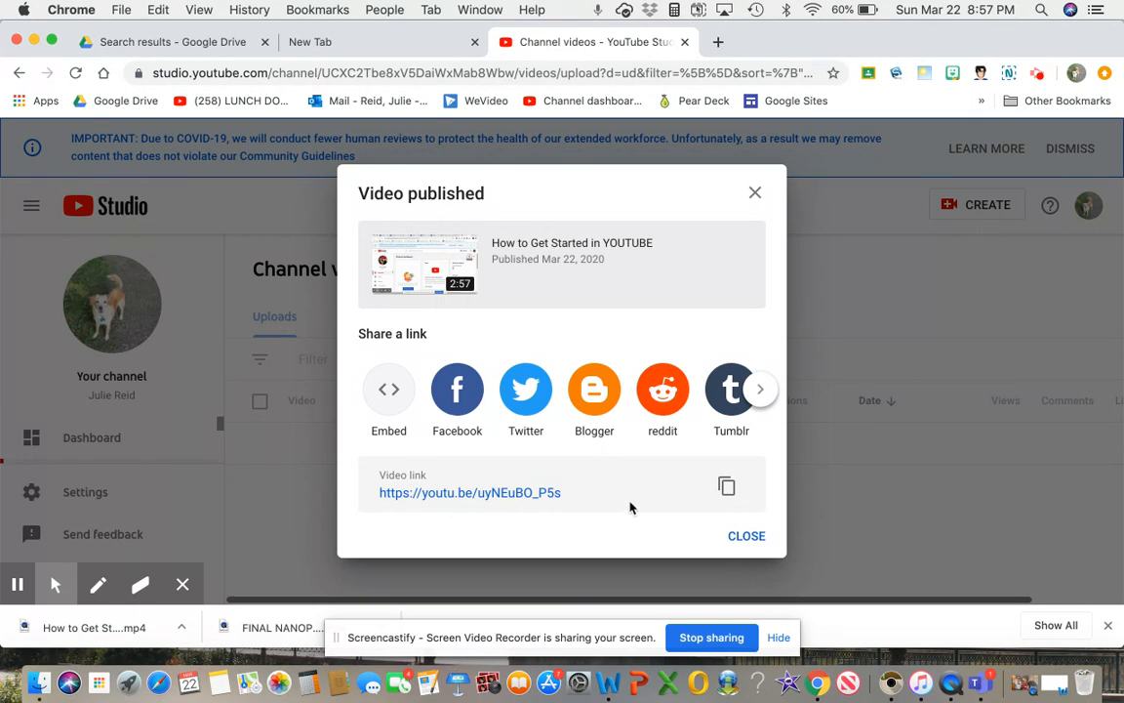
pyautogui.moveTo(528, 458)
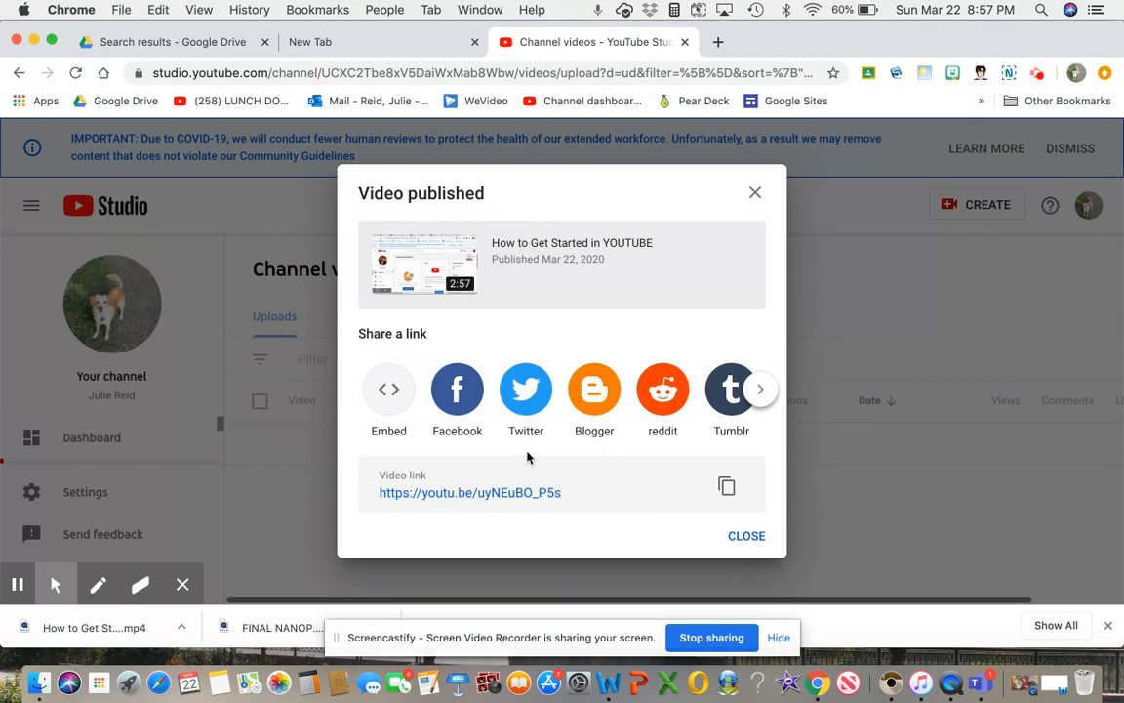
# - Show the published video's Embed panel and copy its embed code
pyautogui.click(389, 390)
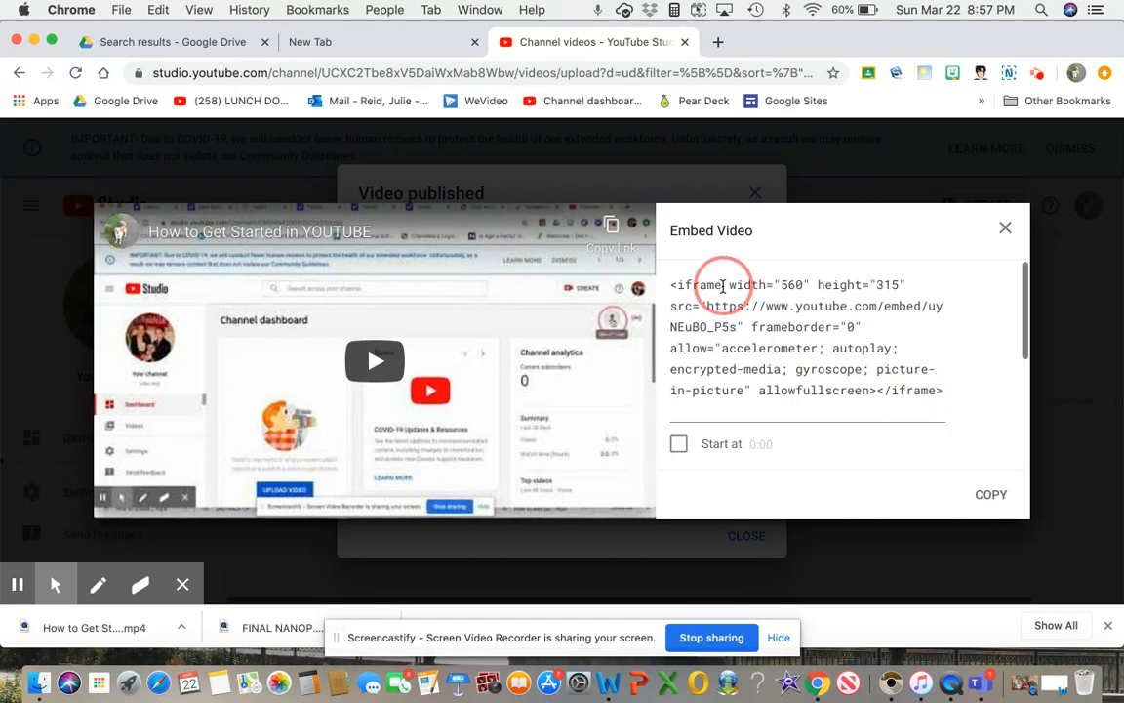
pyautogui.moveTo(690, 308)
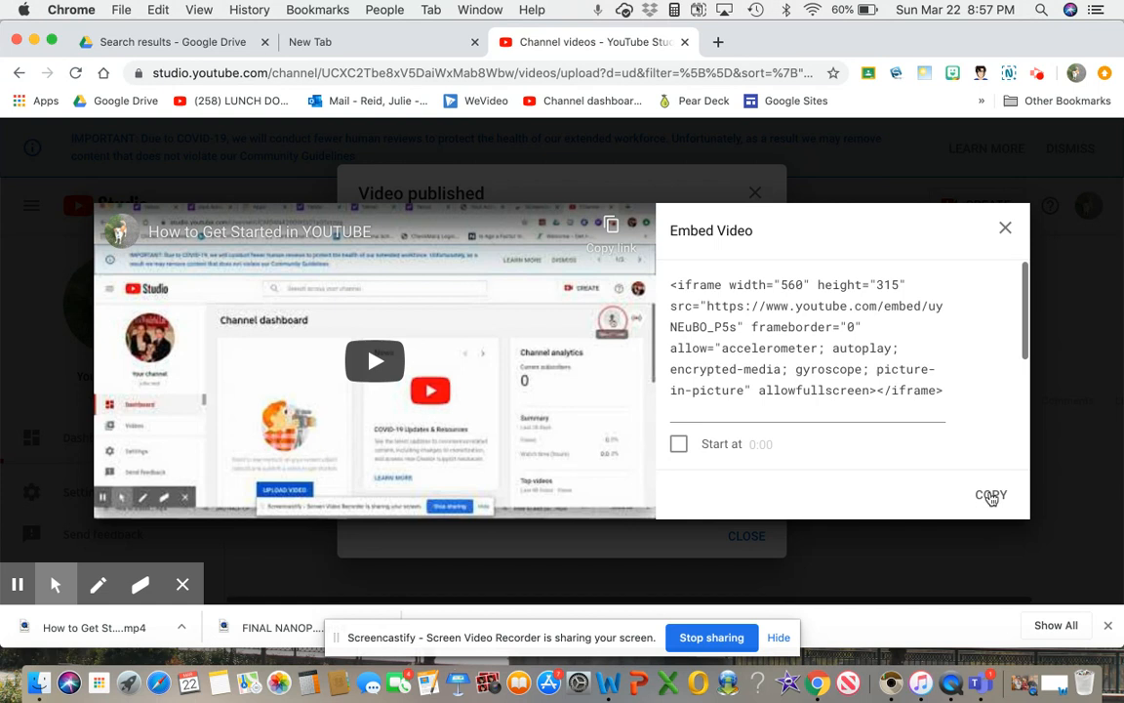
pyautogui.click(990, 495)
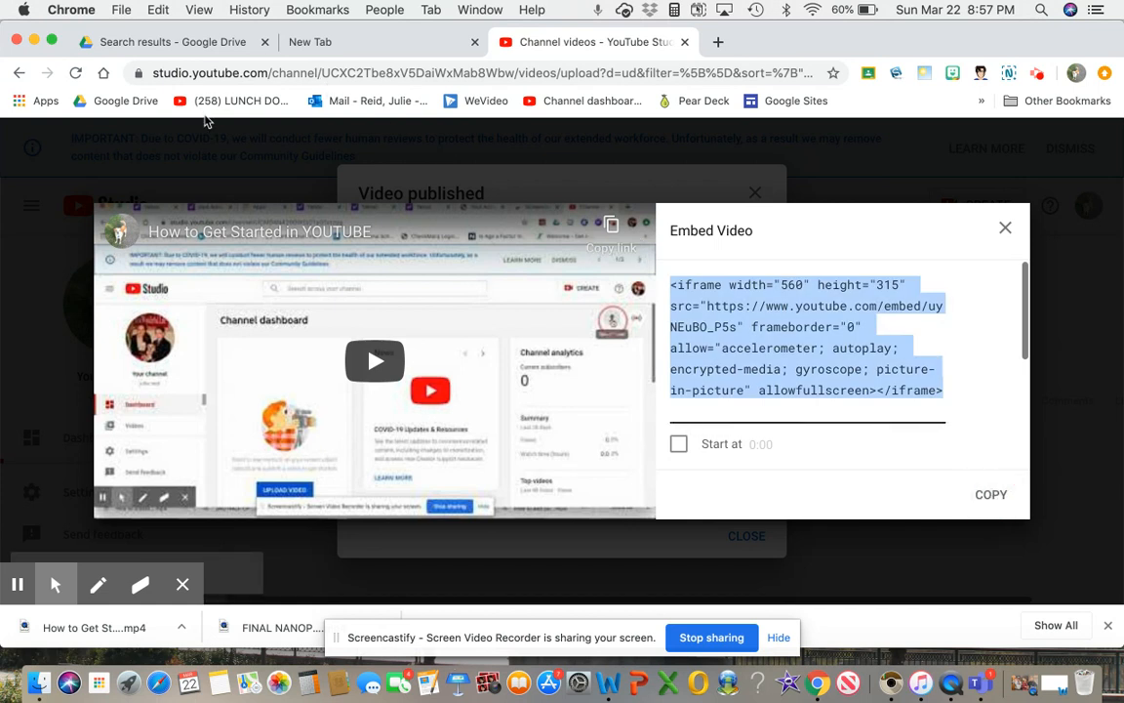
pyautogui.moveTo(795, 100)
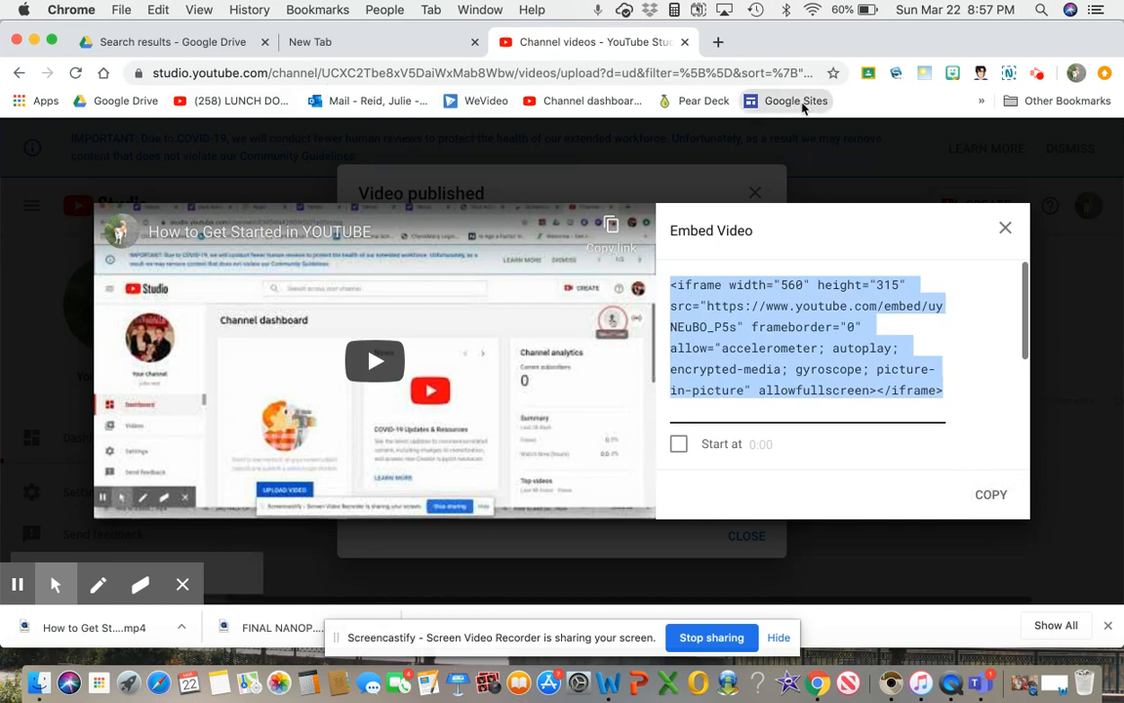
# - Open Mrs. Reid's Blog in the site editor and create a page named 'Tutorials'
pyautogui.click(785, 101)
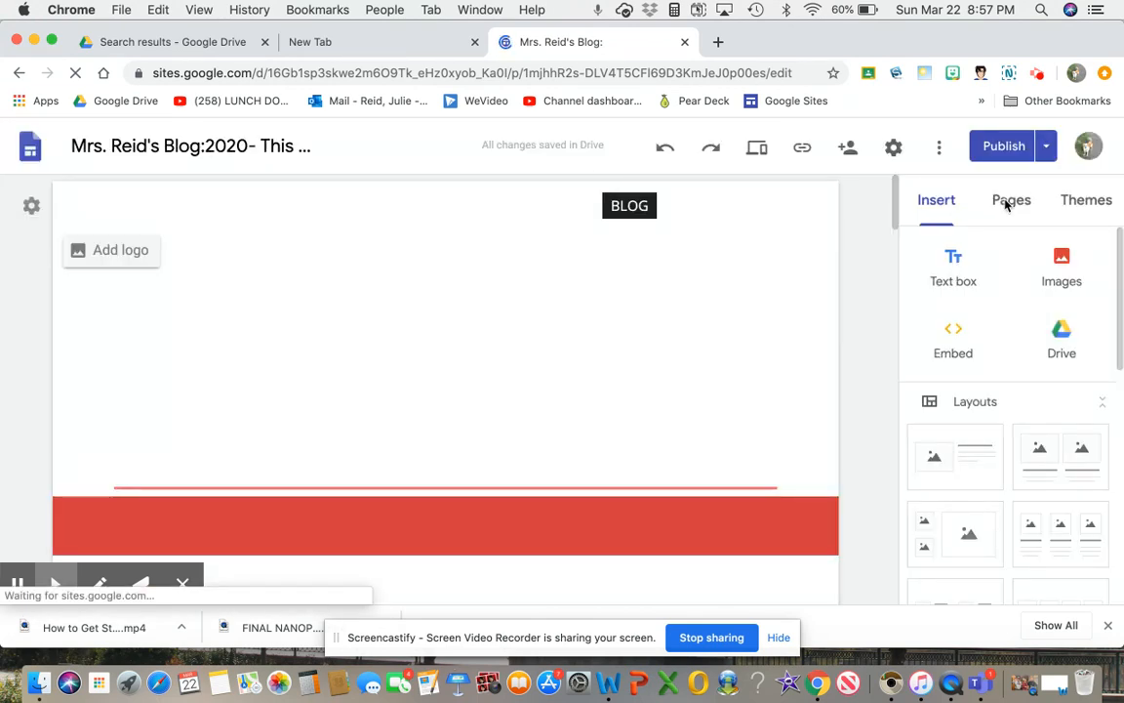
pyautogui.click(1011, 199)
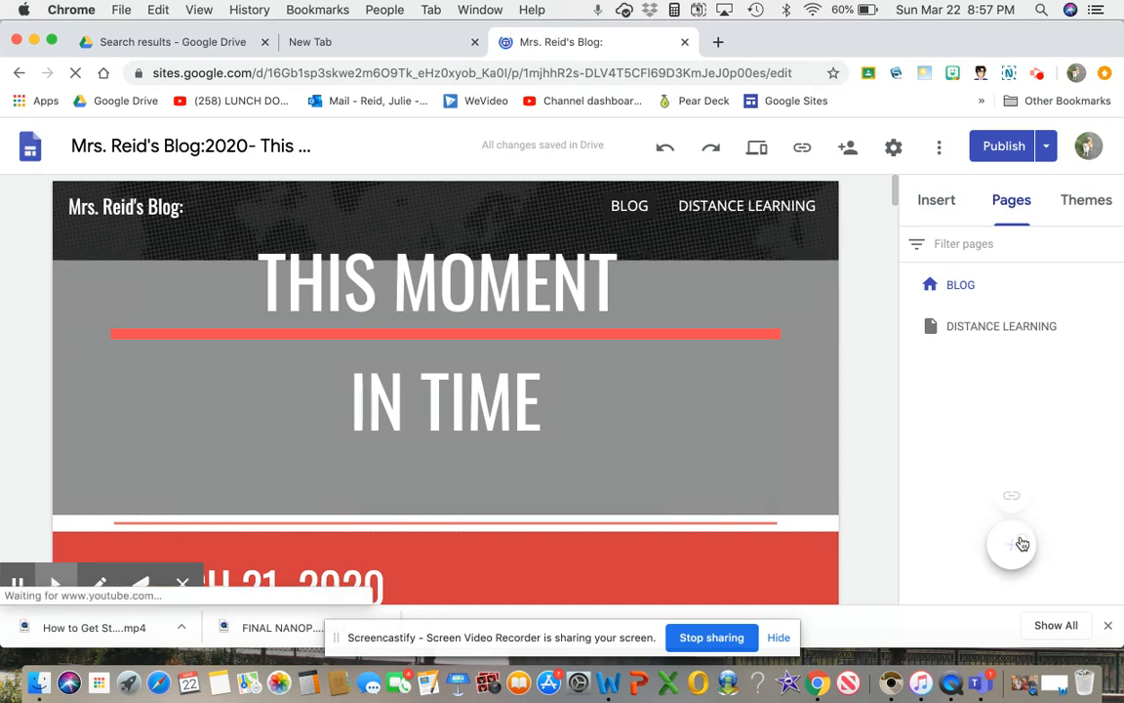
pyautogui.click(1011, 544)
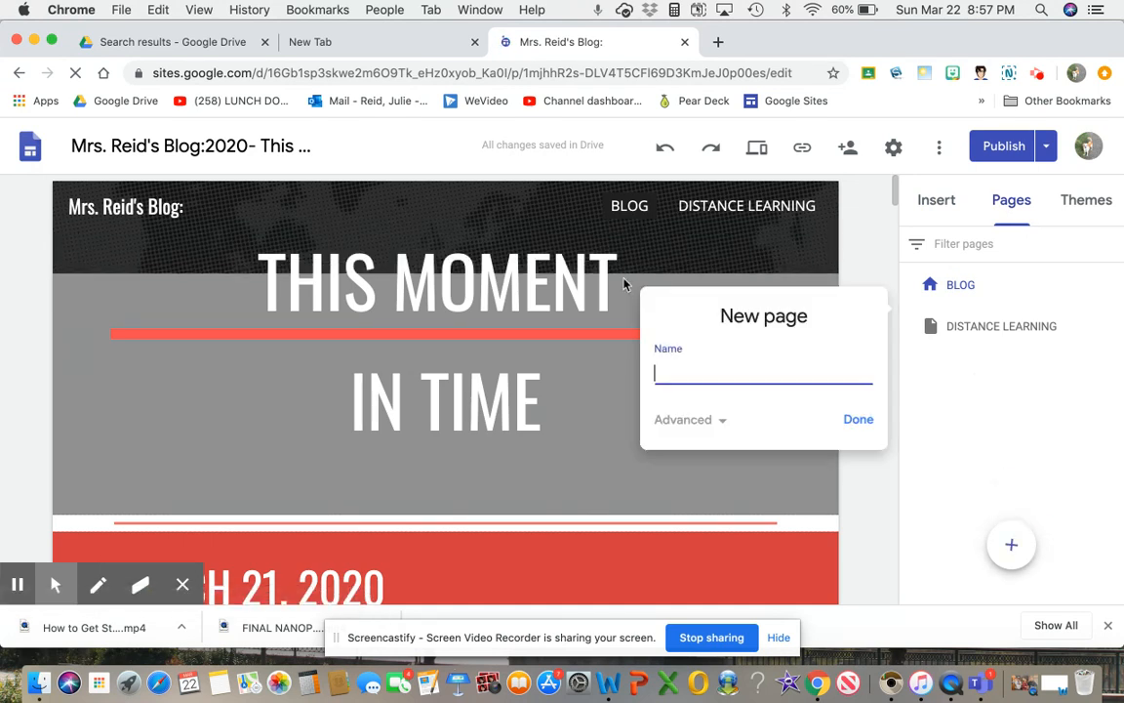
pyautogui.write('T')
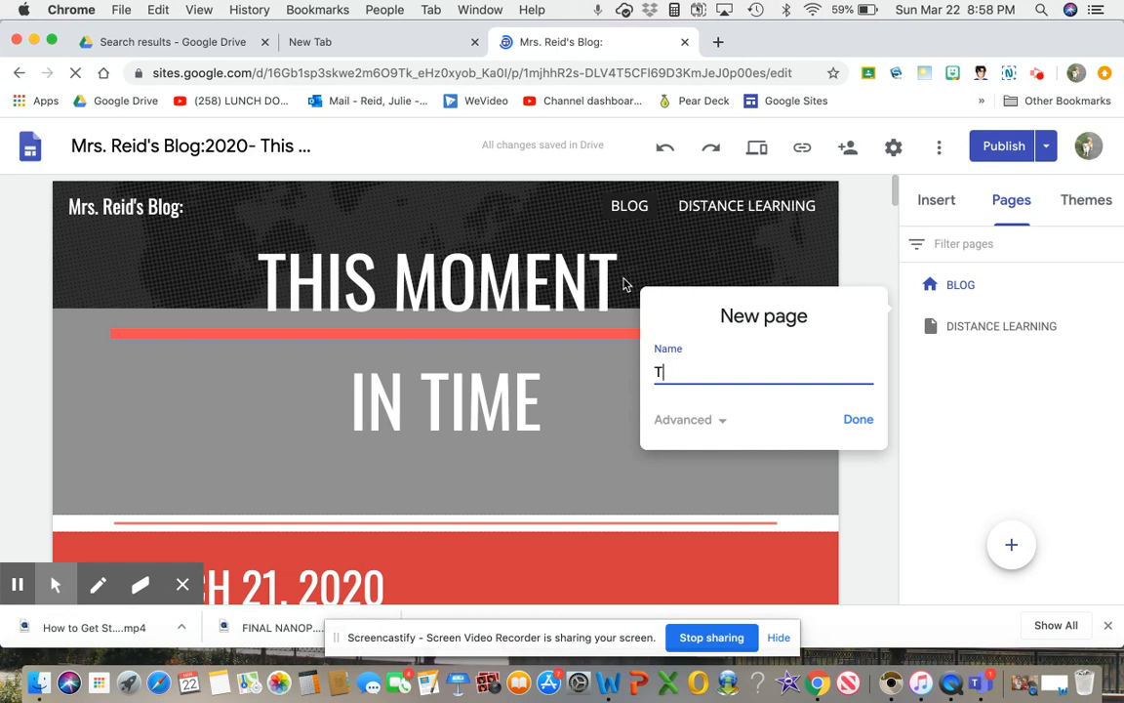
pyautogui.write('utorials')
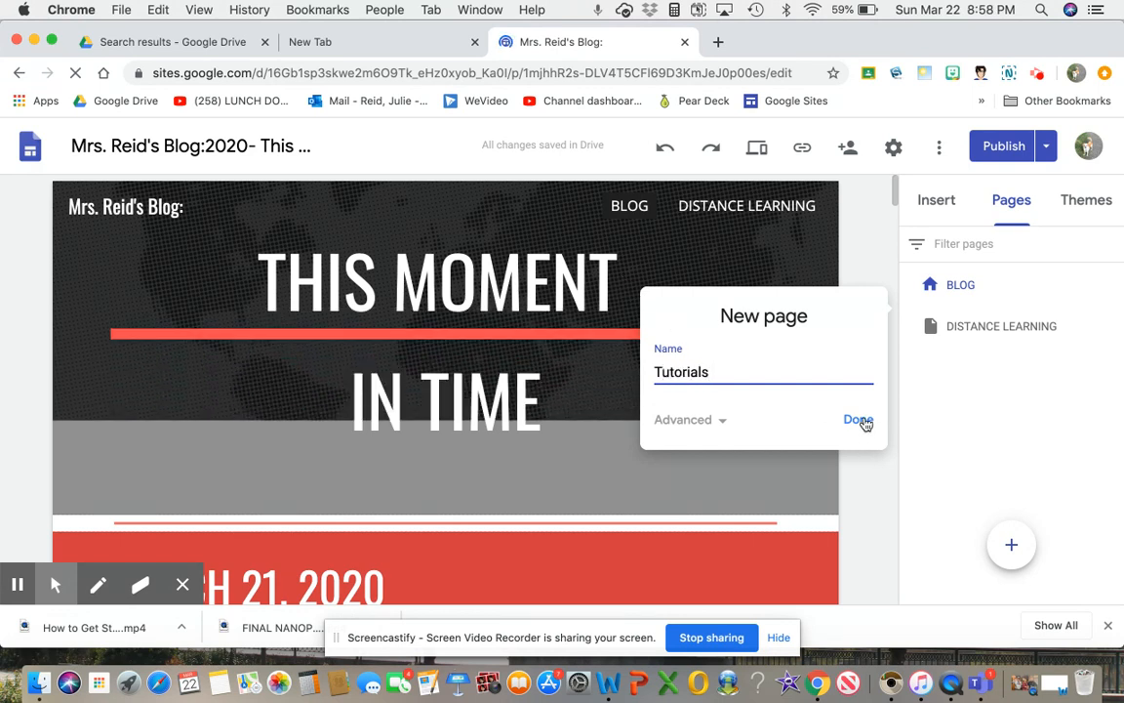
pyautogui.click(858, 419)
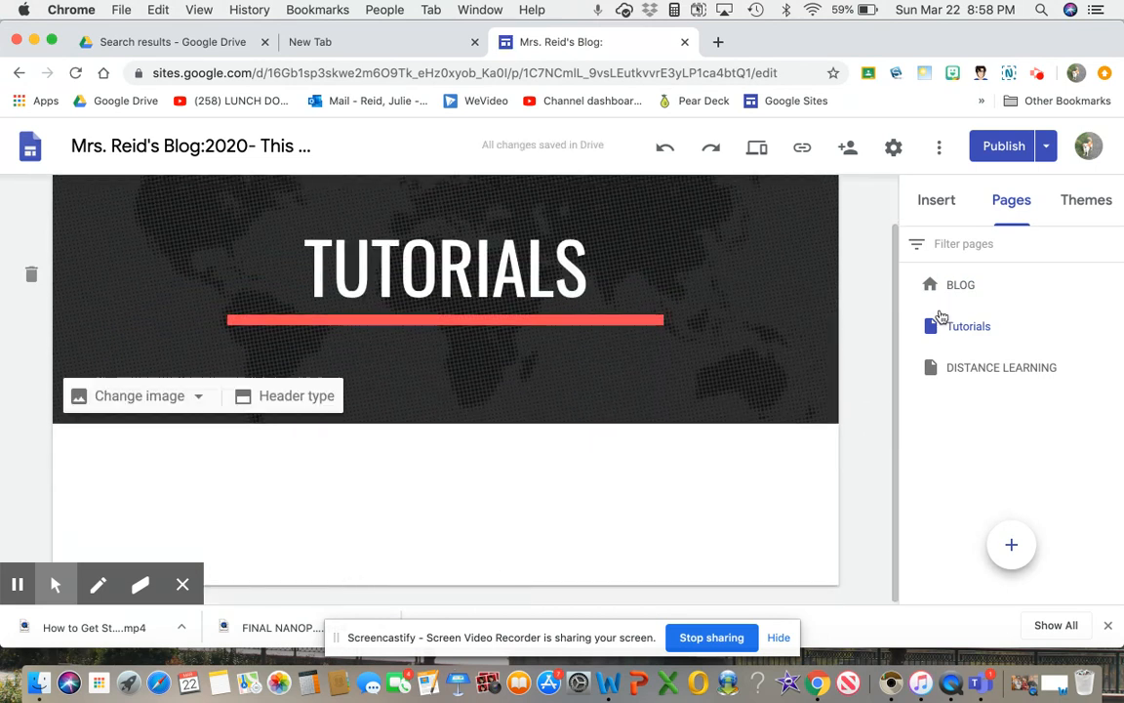
# - Paste the YouTube embed code onto the Tutorials page, then open the publish review
pyautogui.click(936, 199)
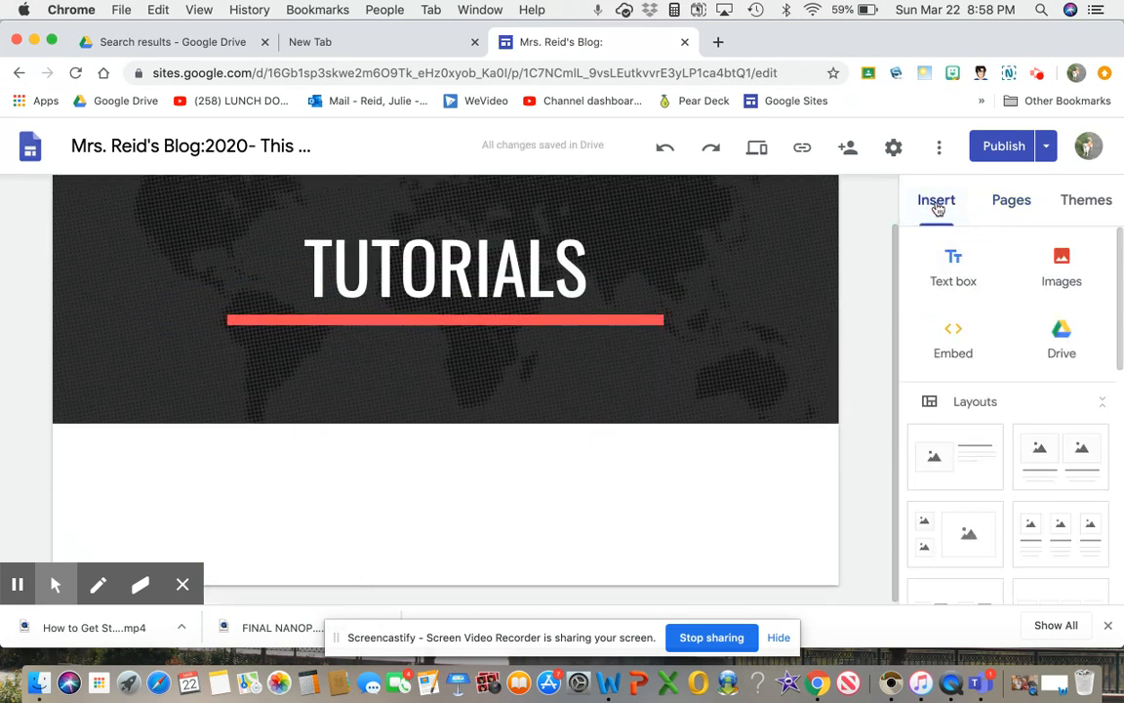
pyautogui.click(953, 339)
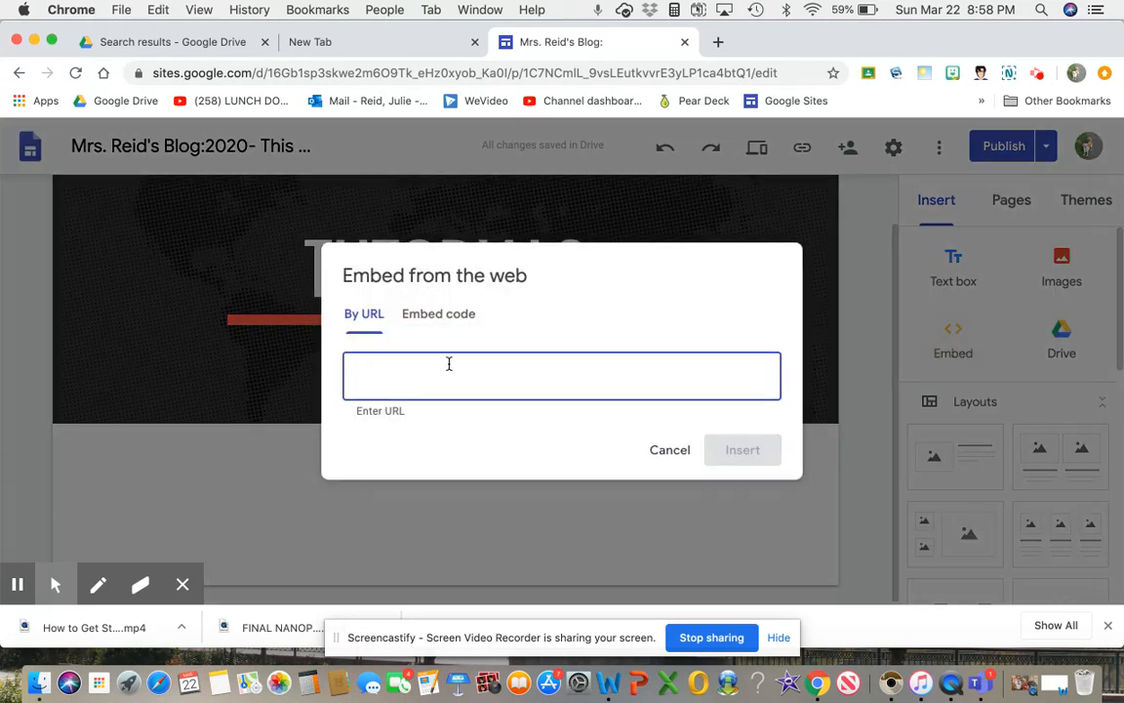
pyautogui.click(429, 313)
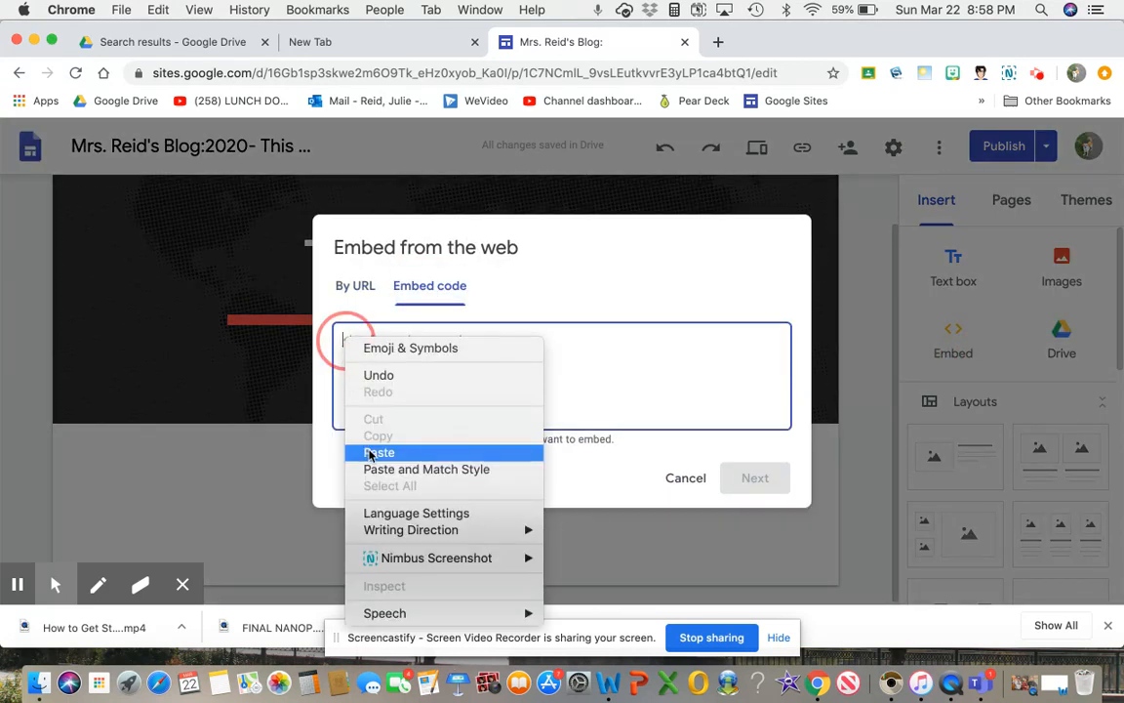
pyautogui.click(379, 452)
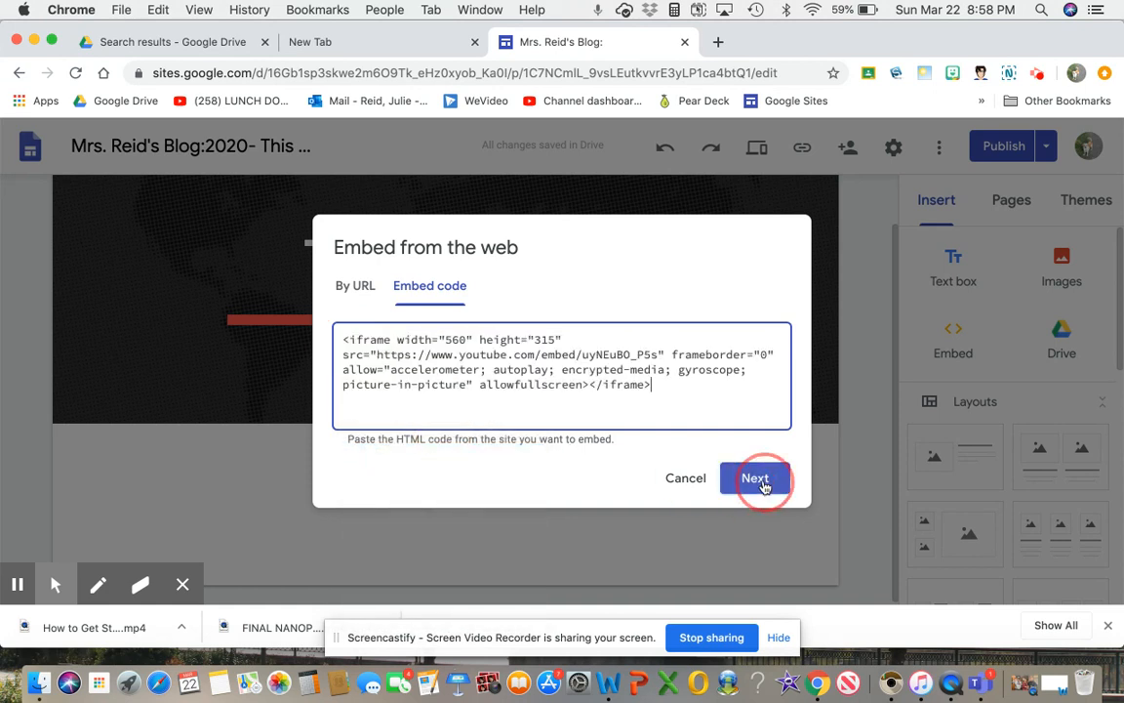
pyautogui.click(755, 478)
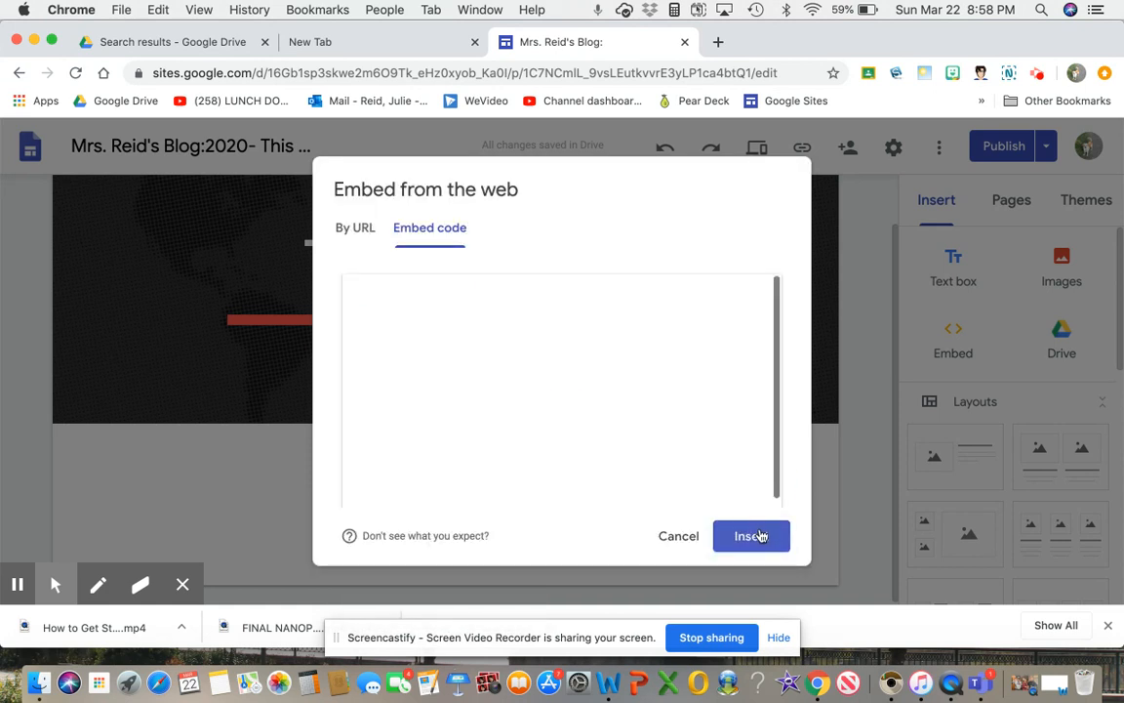
pyautogui.click(751, 536)
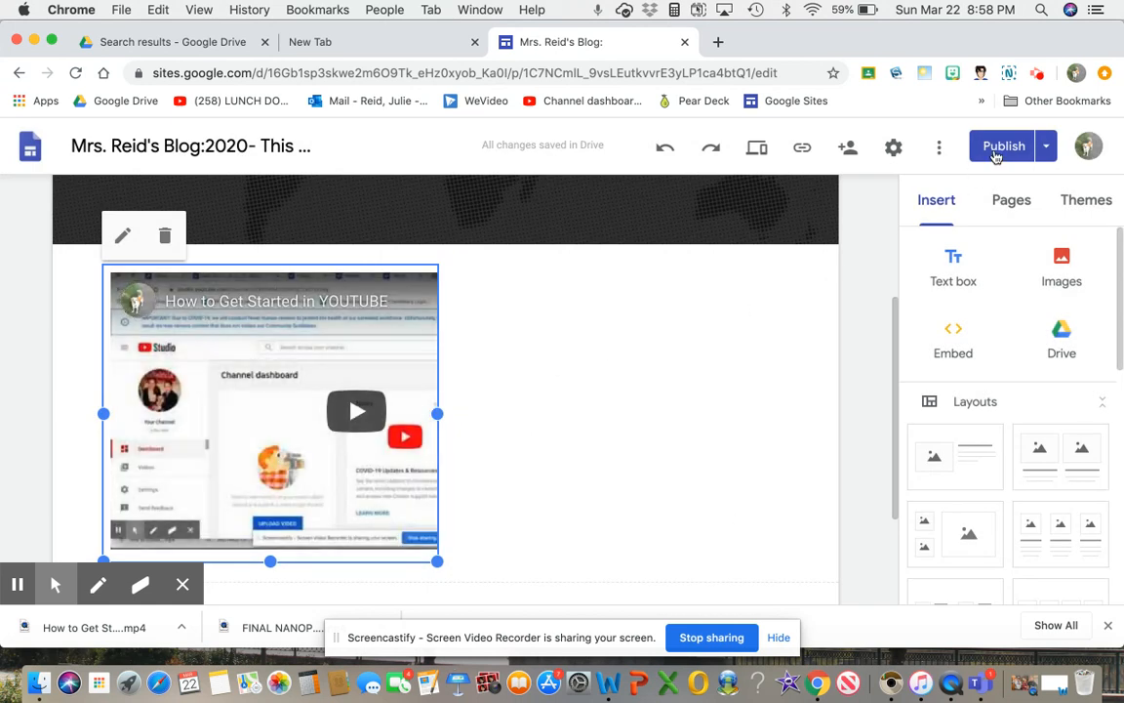
pyautogui.click(1003, 146)
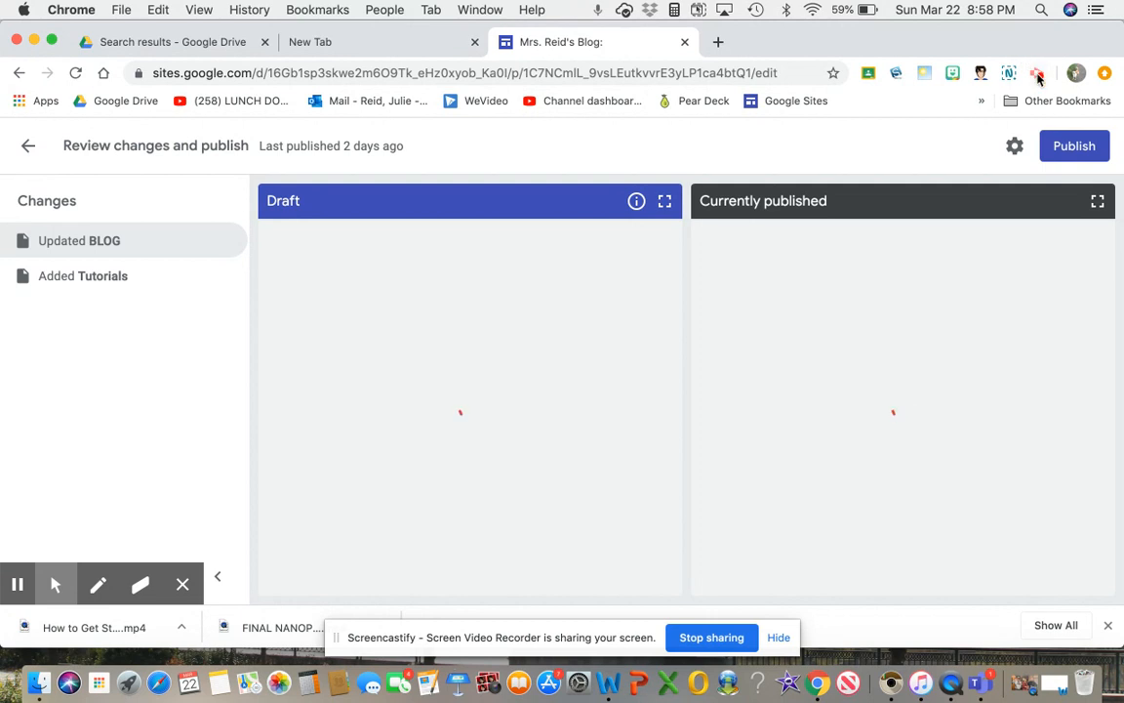